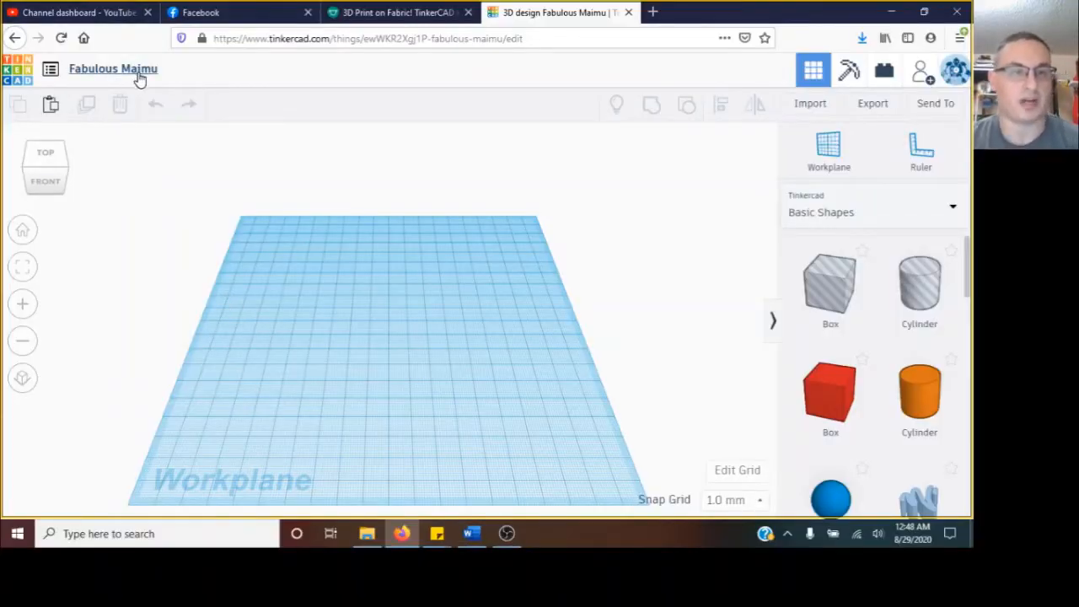
Rename the design from 'Fabulous Maimu' to 'Fancy Money Clip'.
{"action": "left_click", "coordinate": [111, 68]}
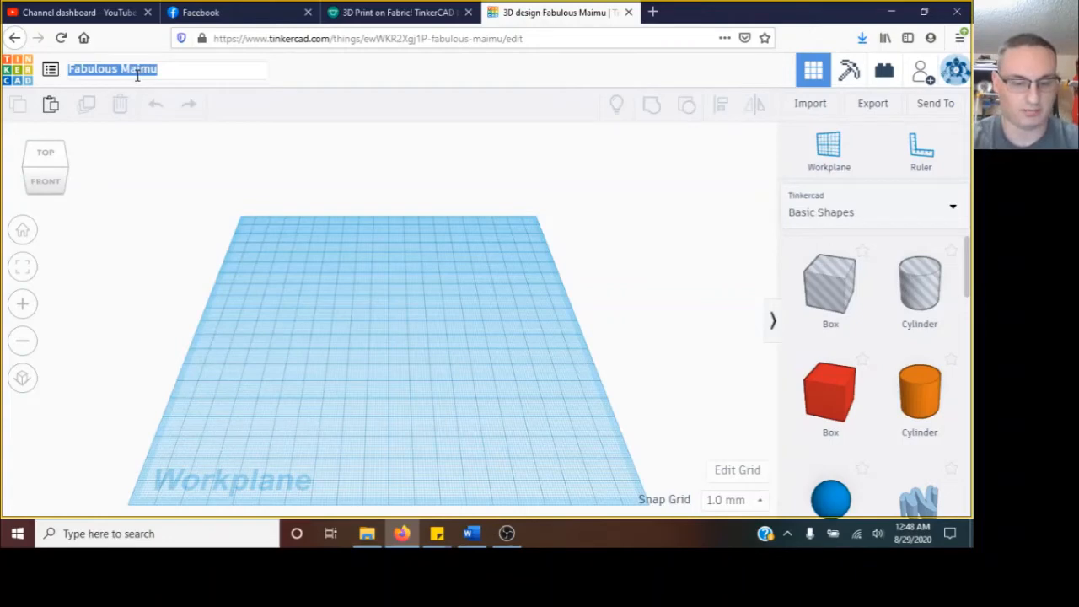
{"action": "type", "text": "Fancy Money Clip"}
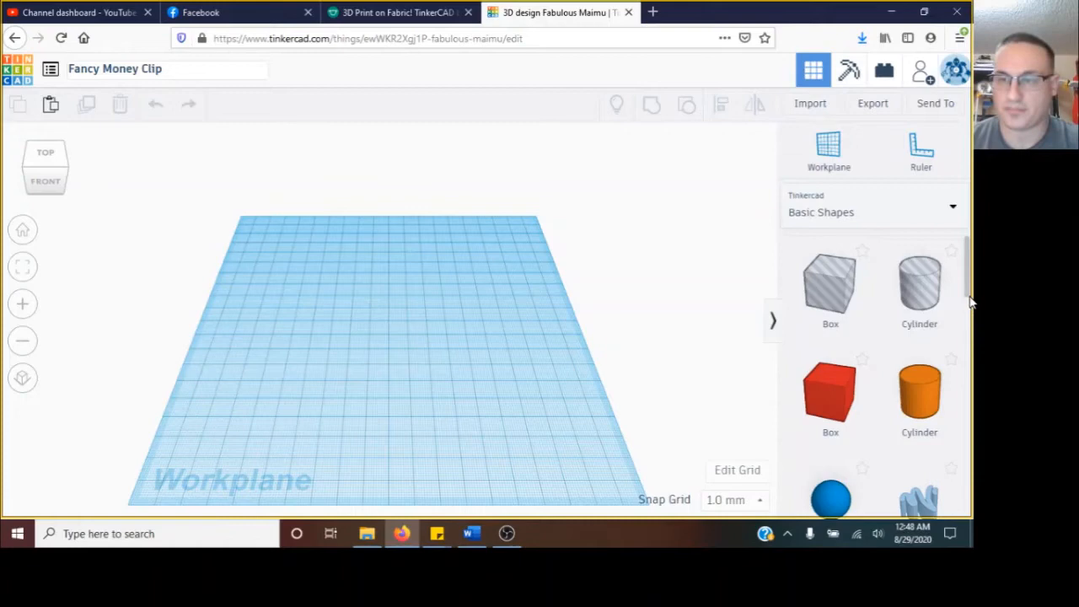
Place a Scribble shape on the workplane and undo a first stray stroke.
{"action": "scroll", "scroll_direction": "down", "scroll_amount": 3}
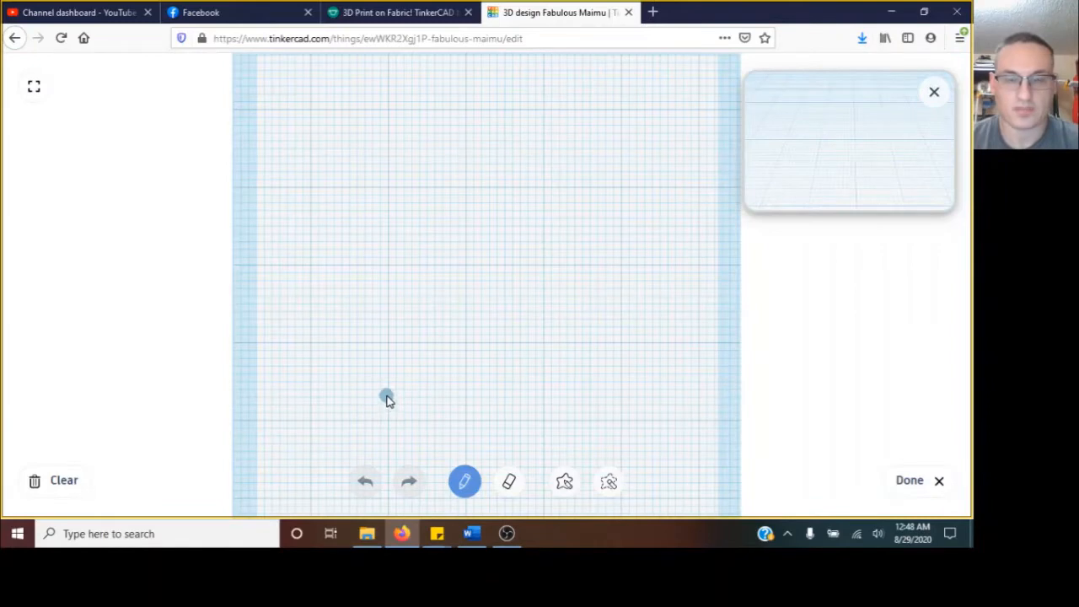
{"action": "mouse_move", "coordinate": [386, 376]}
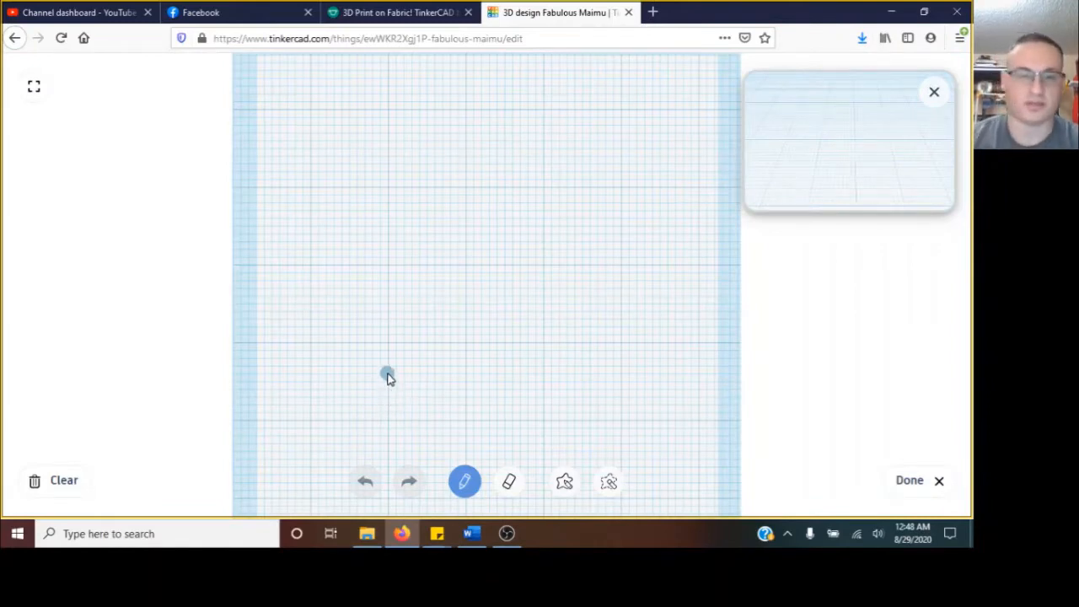
{"action": "mouse_move", "coordinate": [386, 349]}
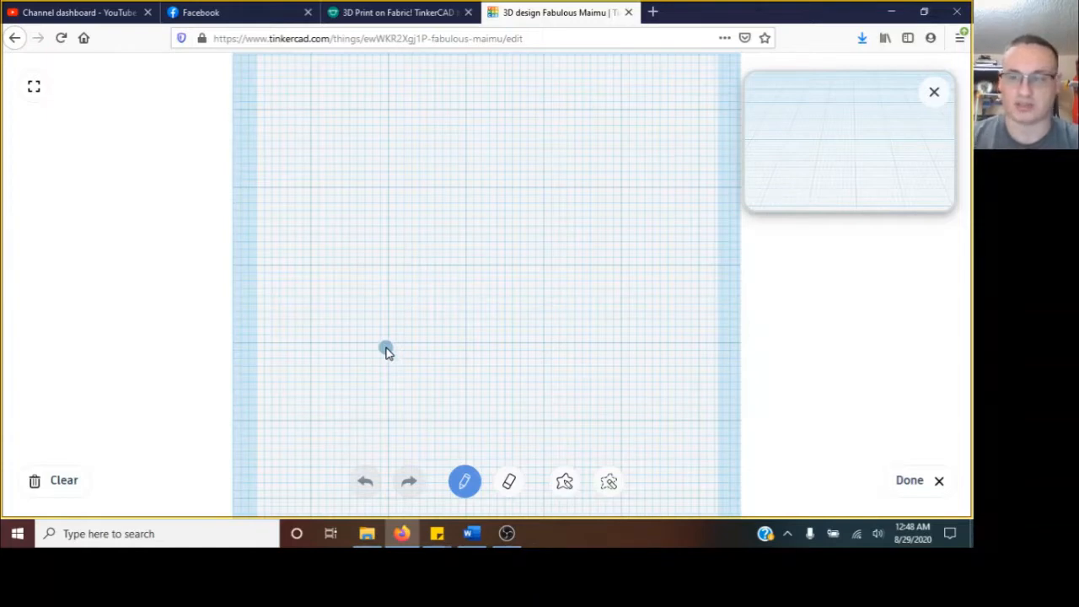
{"action": "mouse_move", "coordinate": [348, 341]}
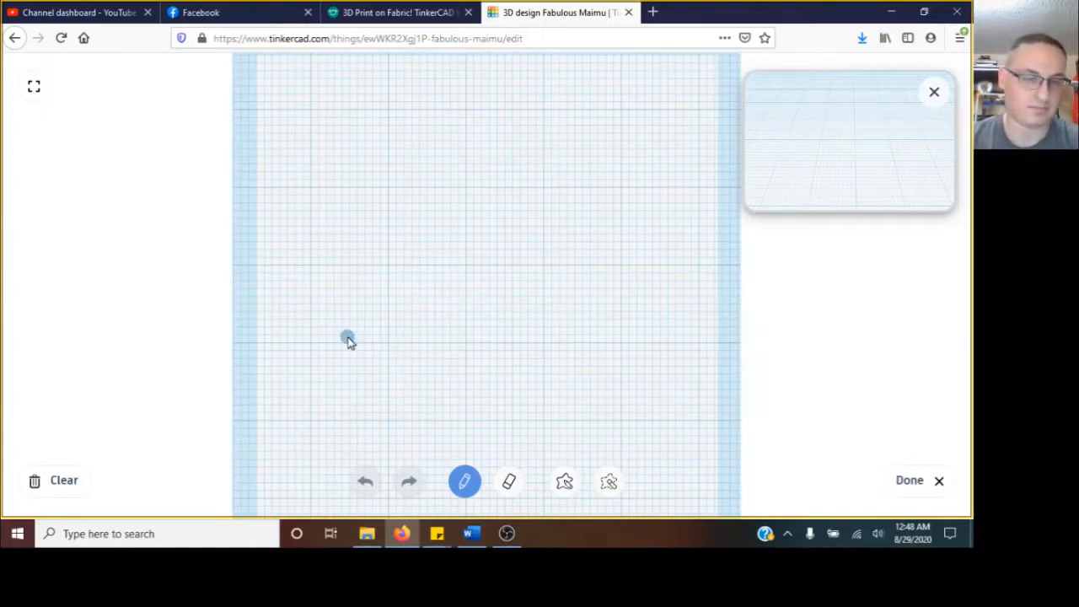
{"action": "mouse_move", "coordinate": [413, 339]}
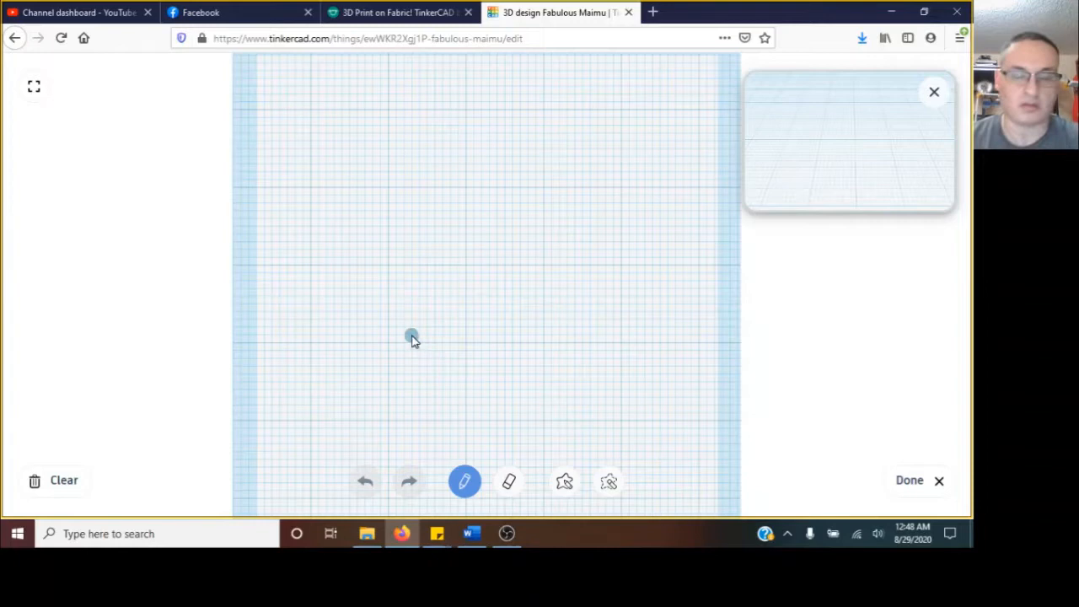
{"action": "mouse_move", "coordinate": [401, 344]}
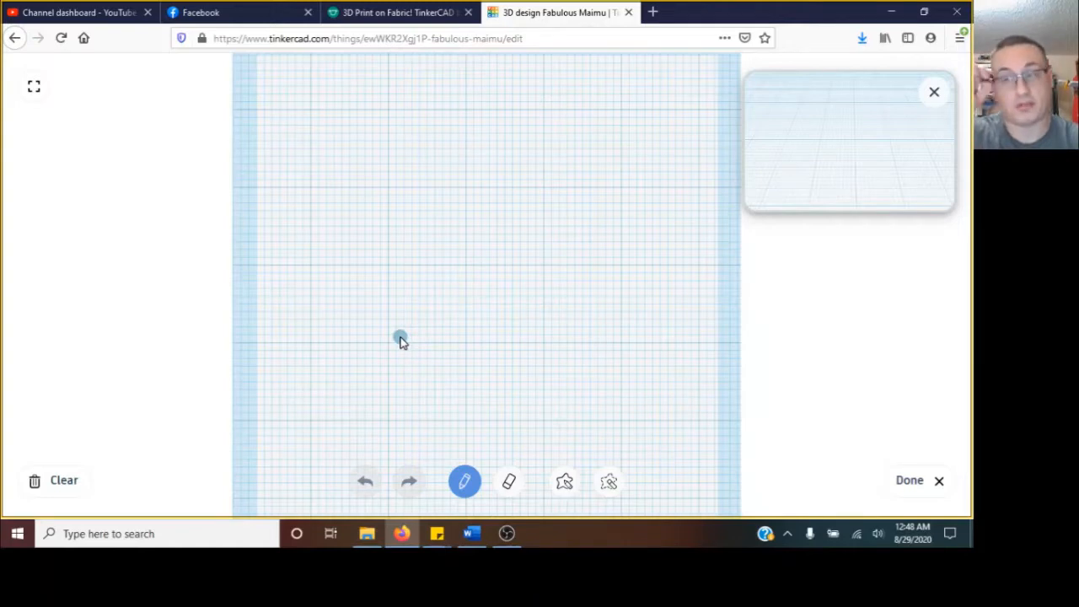
{"action": "mouse_move", "coordinate": [398, 344]}
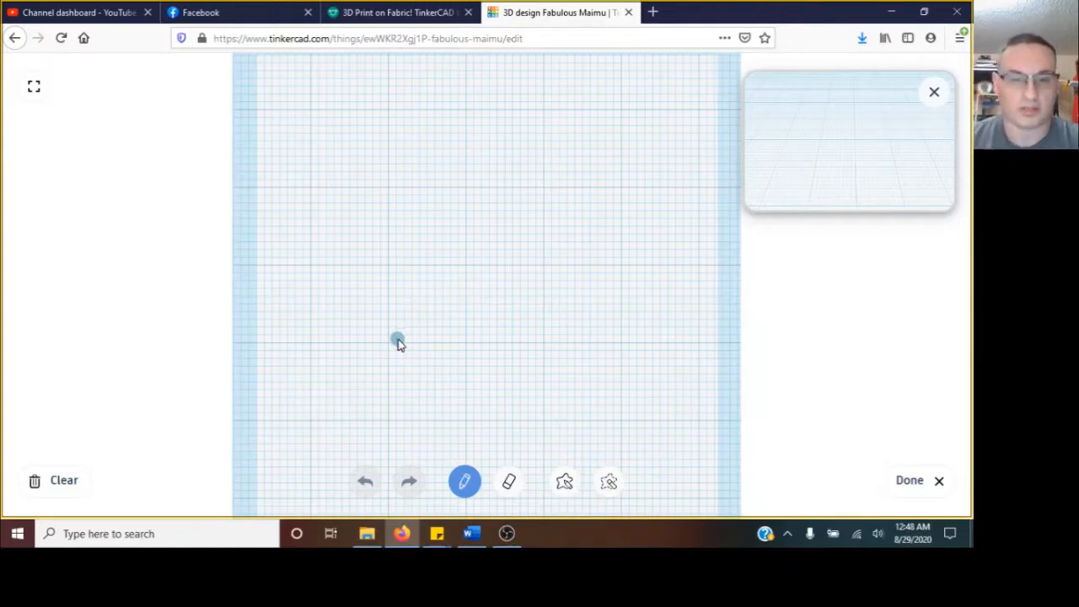
{"action": "mouse_move", "coordinate": [408, 341]}
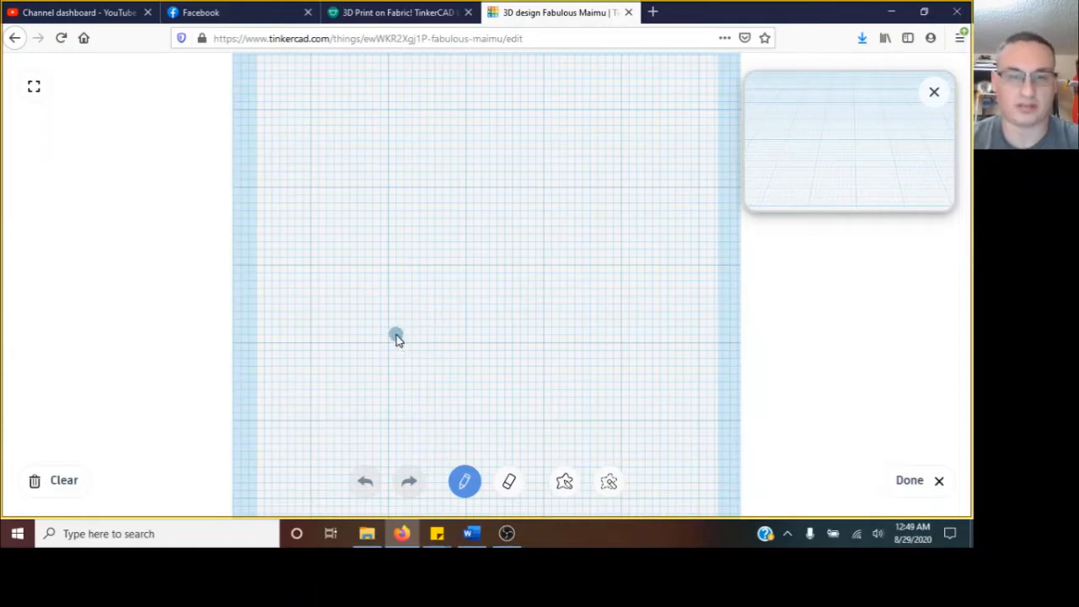
{"action": "left_click_drag", "start_coordinate": [396, 337], "coordinate": [422, 345]}
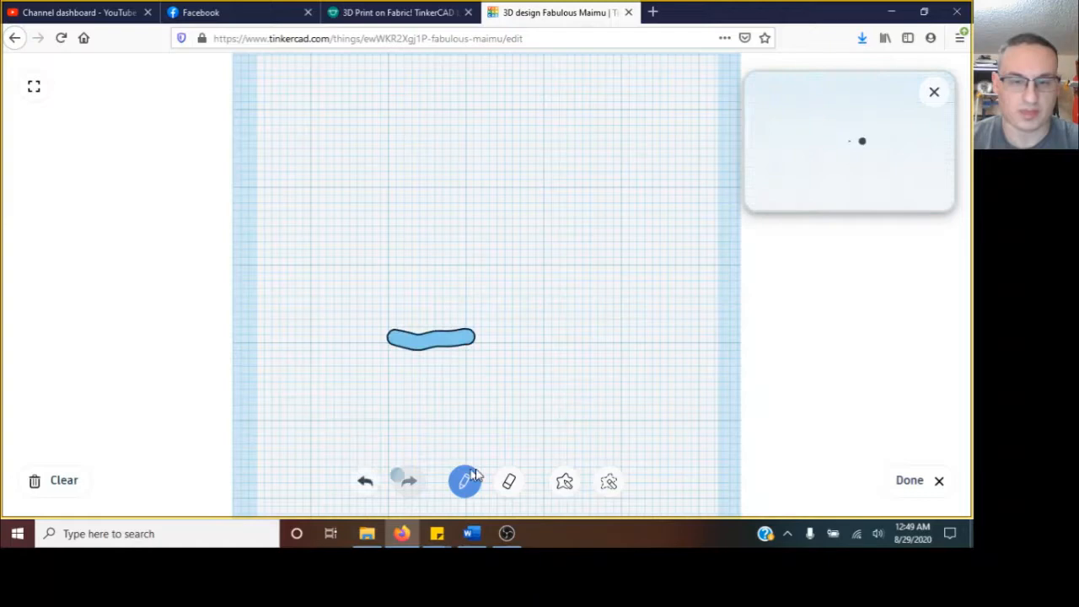
{"action": "left_click", "coordinate": [509, 482]}
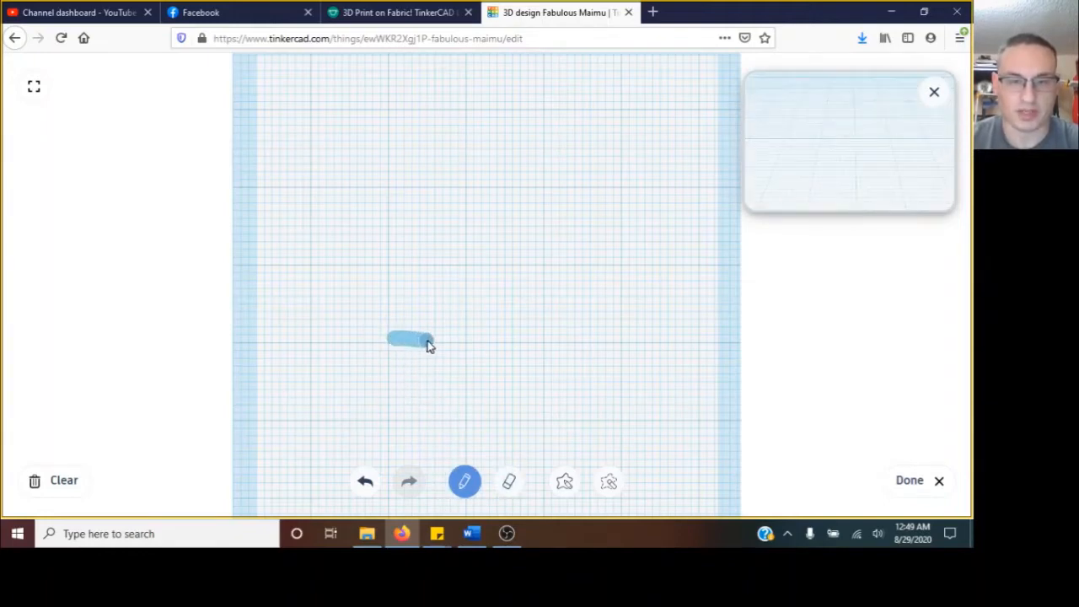
Sketch the clip outline: bottom edge, upward curve, and loop back over the top.
{"action": "left_click_drag", "start_coordinate": [413, 339], "coordinate": [560, 341]}
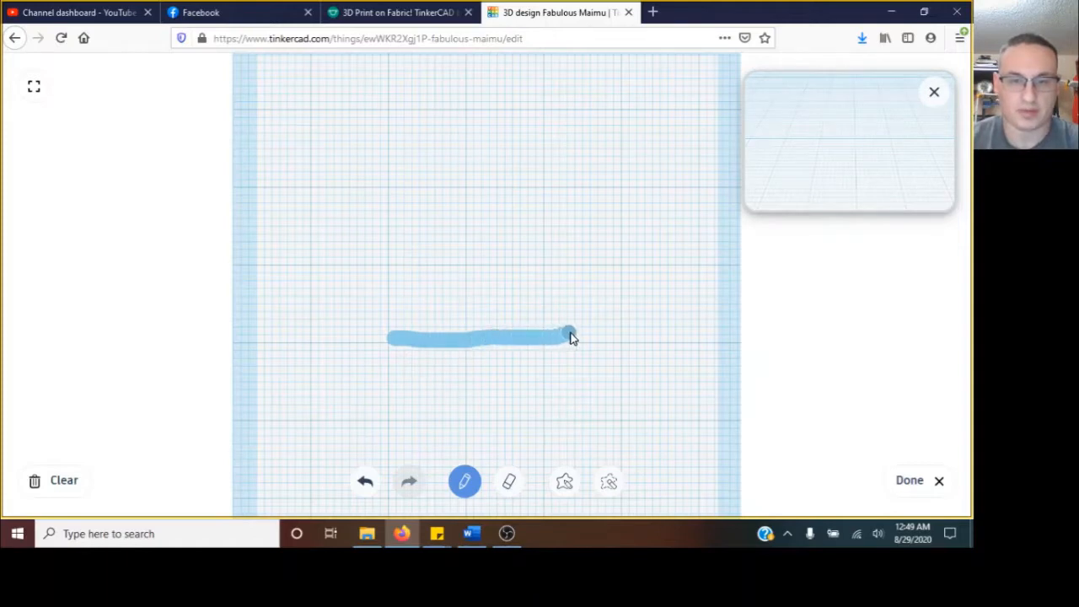
{"action": "left_click_drag", "start_coordinate": [570, 335], "coordinate": [613, 340]}
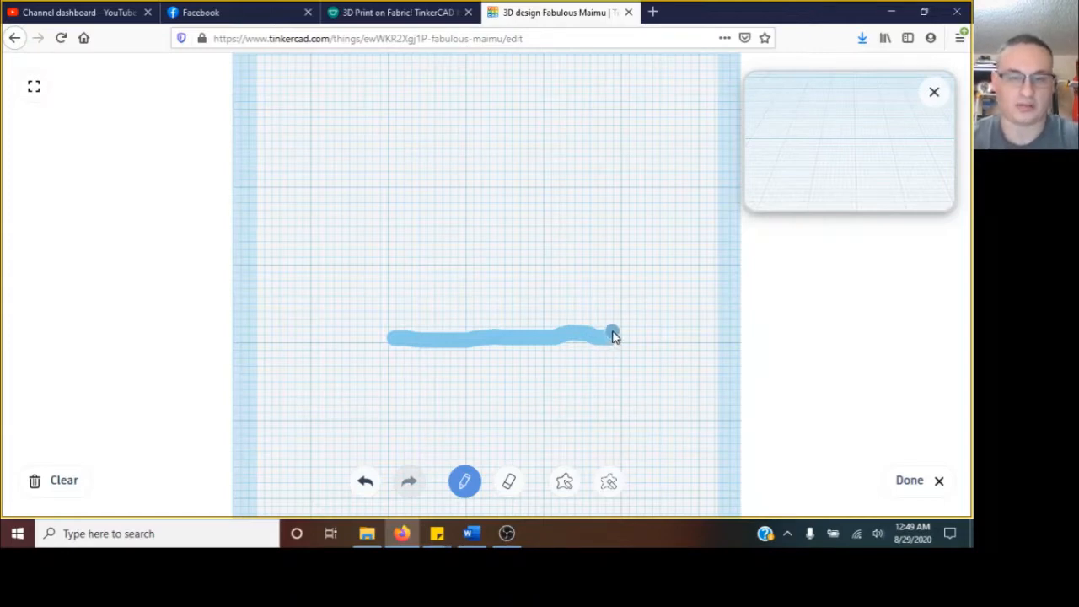
{"action": "left_click_drag", "start_coordinate": [611, 338], "coordinate": [597, 263]}
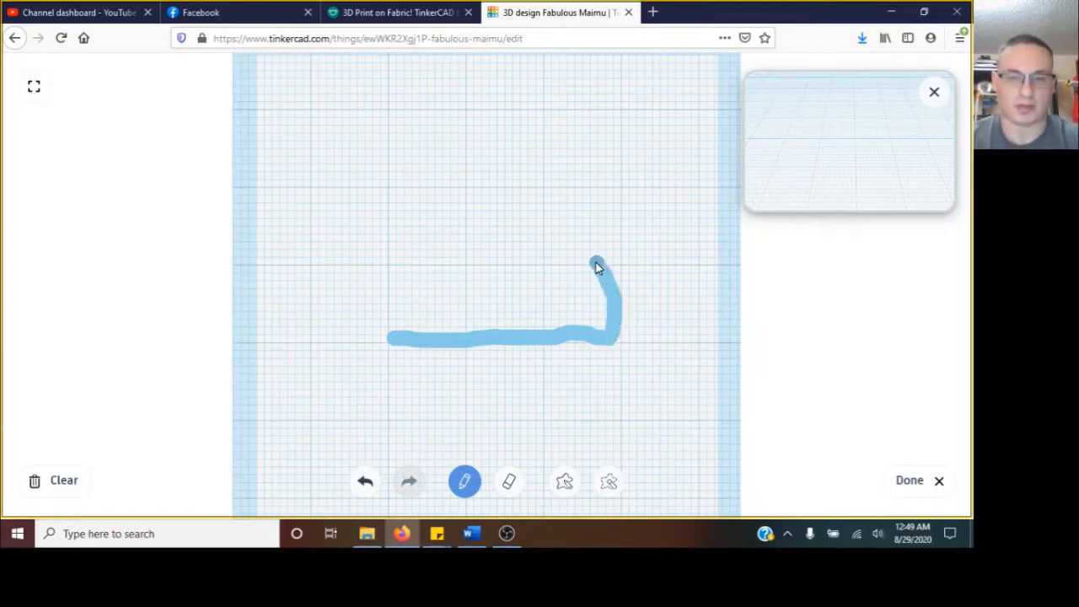
{"action": "left_click_drag", "start_coordinate": [599, 261], "coordinate": [509, 257]}
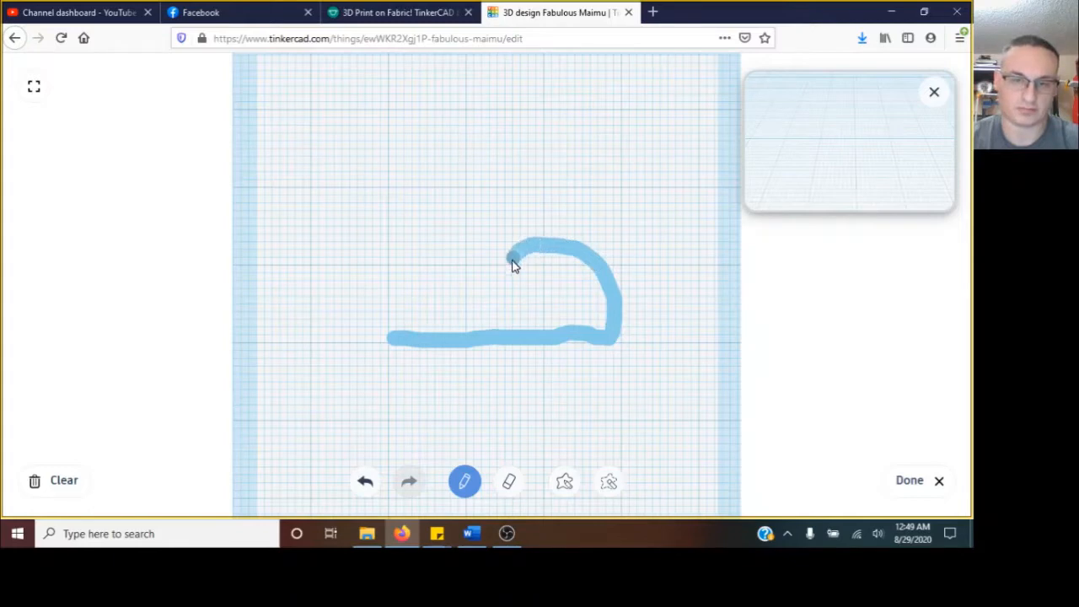
{"action": "left_click_drag", "start_coordinate": [514, 262], "coordinate": [452, 327]}
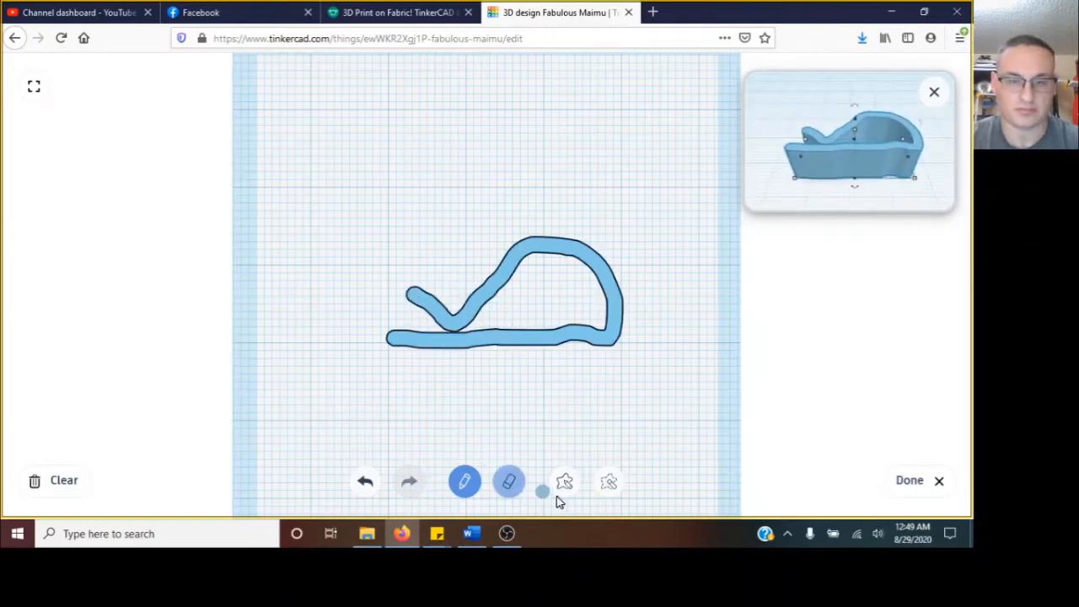
{"action": "mouse_move", "coordinate": [563, 482]}
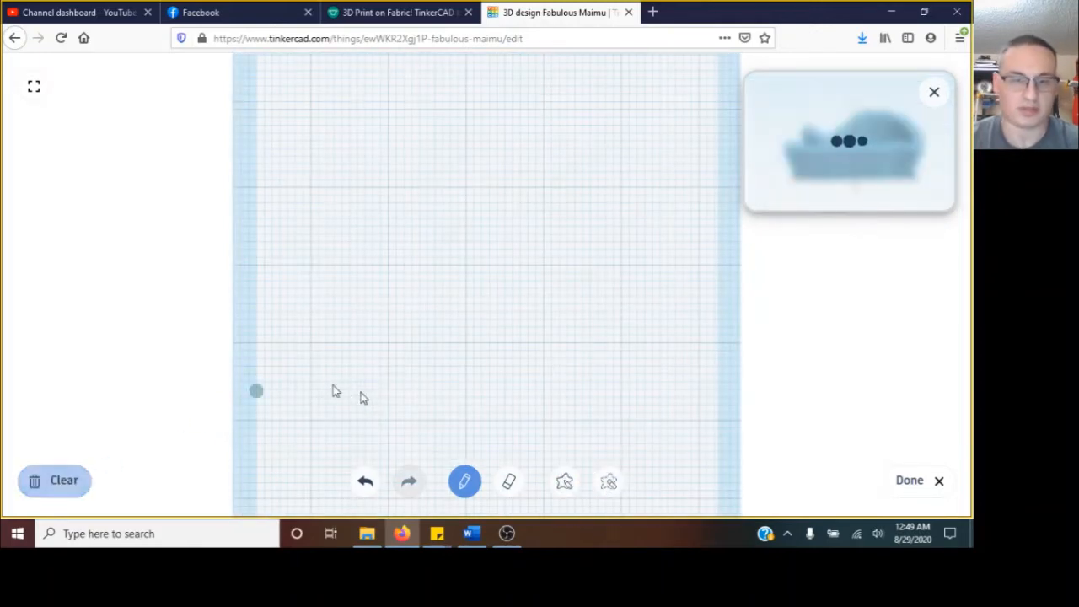
Clear the sketch and redraw the clip outline as one continuous loop.
{"action": "left_click", "coordinate": [54, 479]}
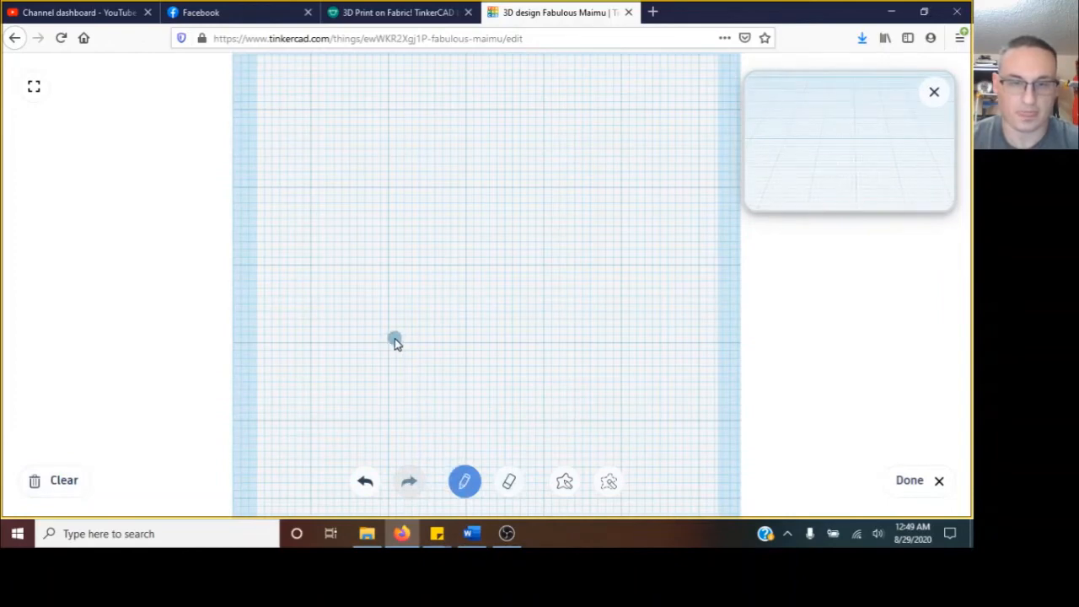
{"action": "left_click_drag", "start_coordinate": [396, 340], "coordinate": [505, 347]}
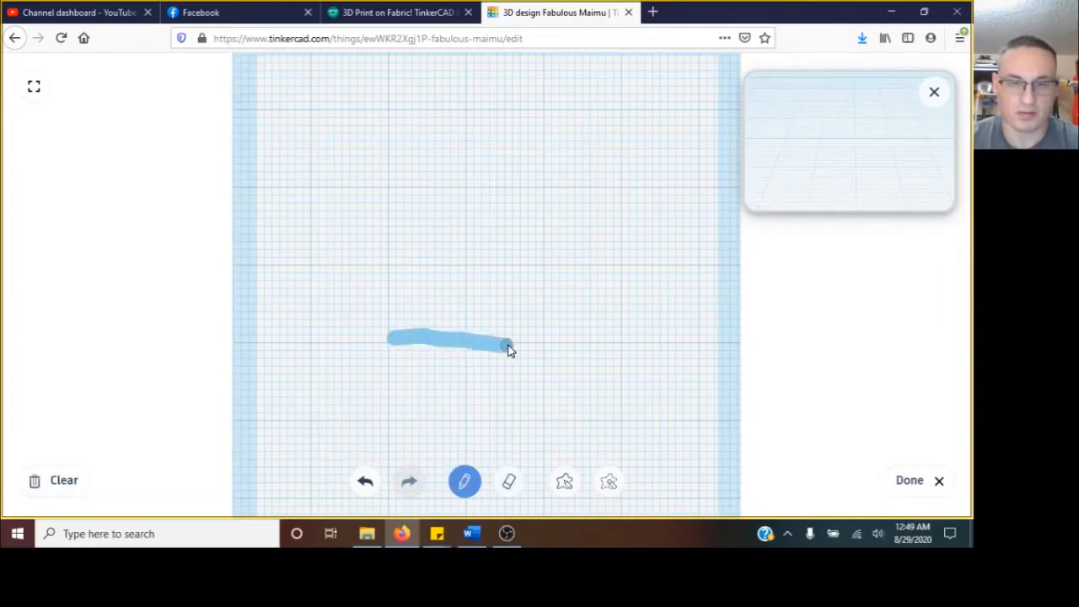
{"action": "left_click_drag", "start_coordinate": [506, 345], "coordinate": [604, 328]}
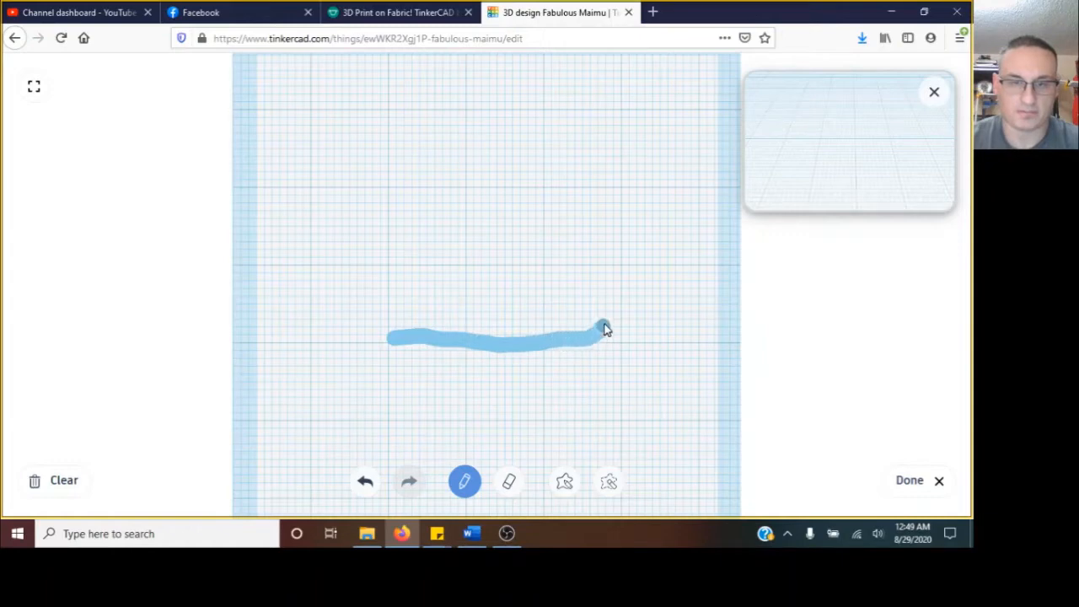
{"action": "left_click_drag", "start_coordinate": [603, 328], "coordinate": [548, 278]}
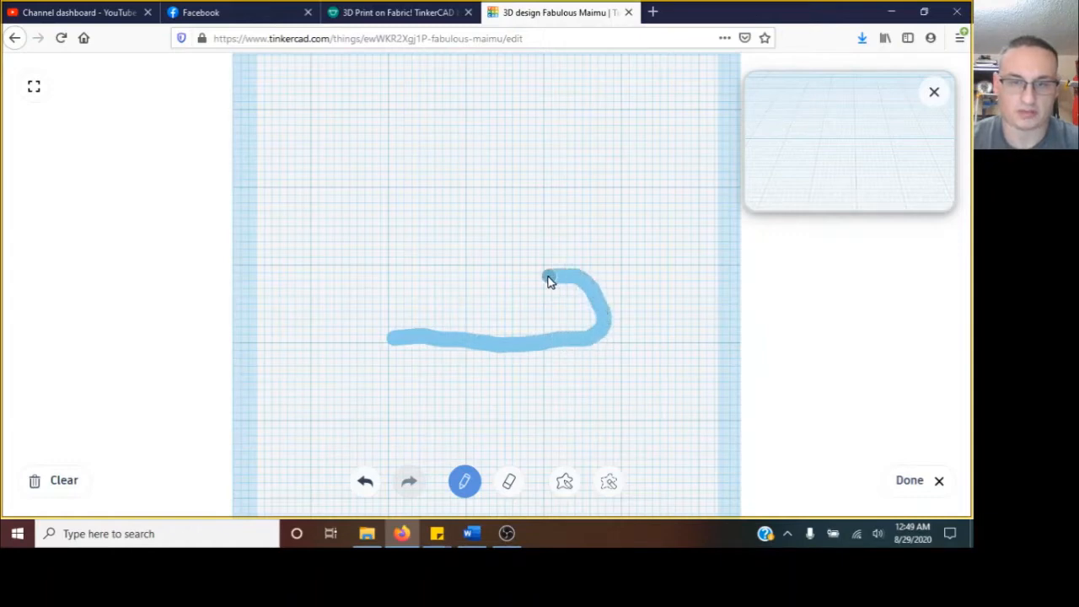
{"action": "left_click_drag", "start_coordinate": [548, 278], "coordinate": [470, 319]}
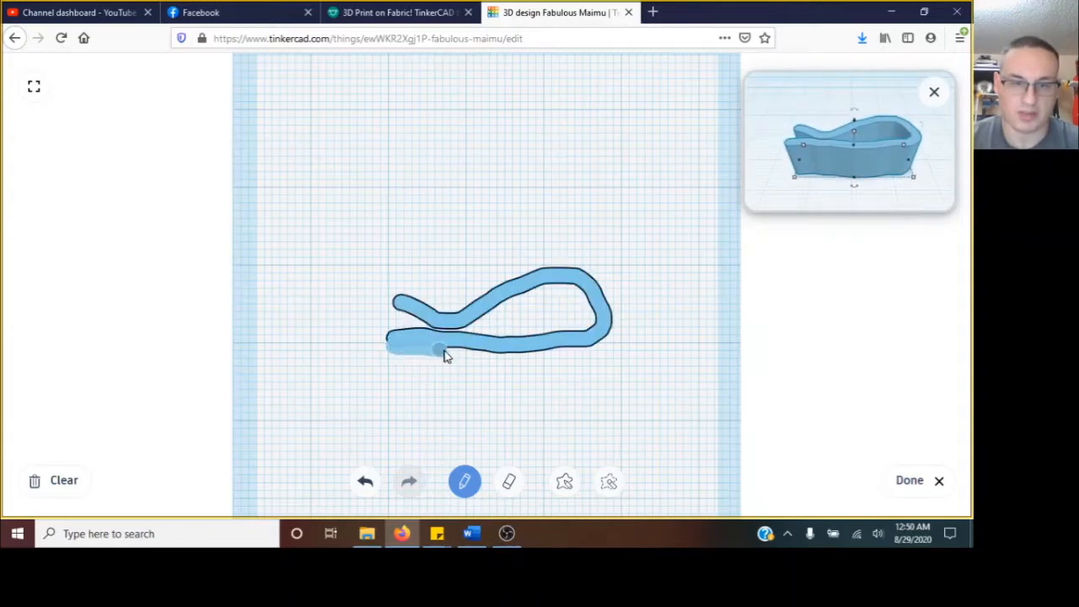
Retrace the bottom arm along its length to thicken it.
{"action": "left_click_drag", "start_coordinate": [442, 353], "coordinate": [553, 352]}
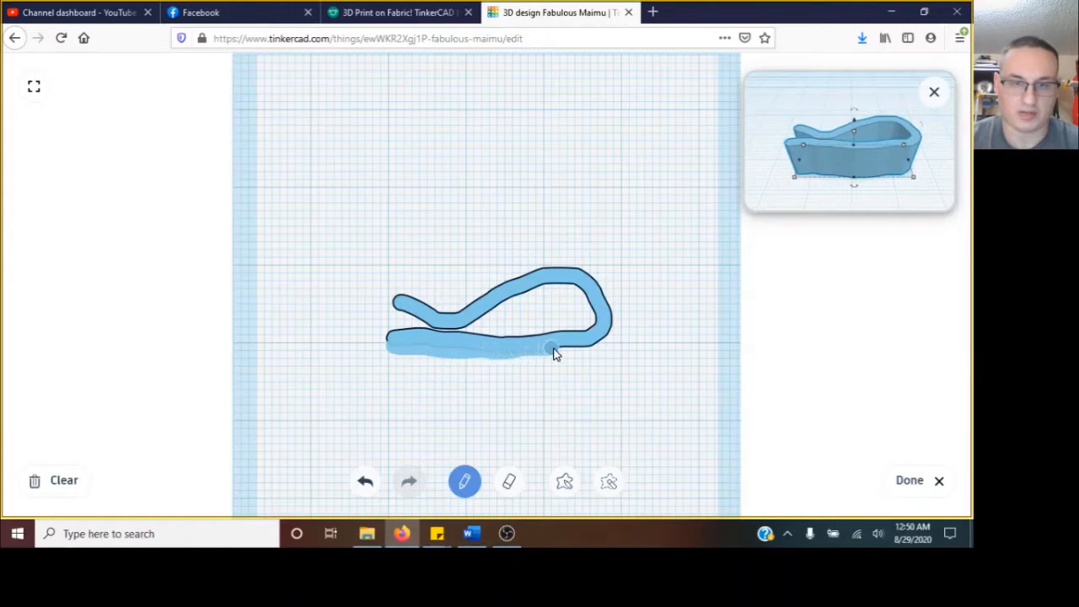
{"action": "left_click_drag", "start_coordinate": [553, 352], "coordinate": [615, 328]}
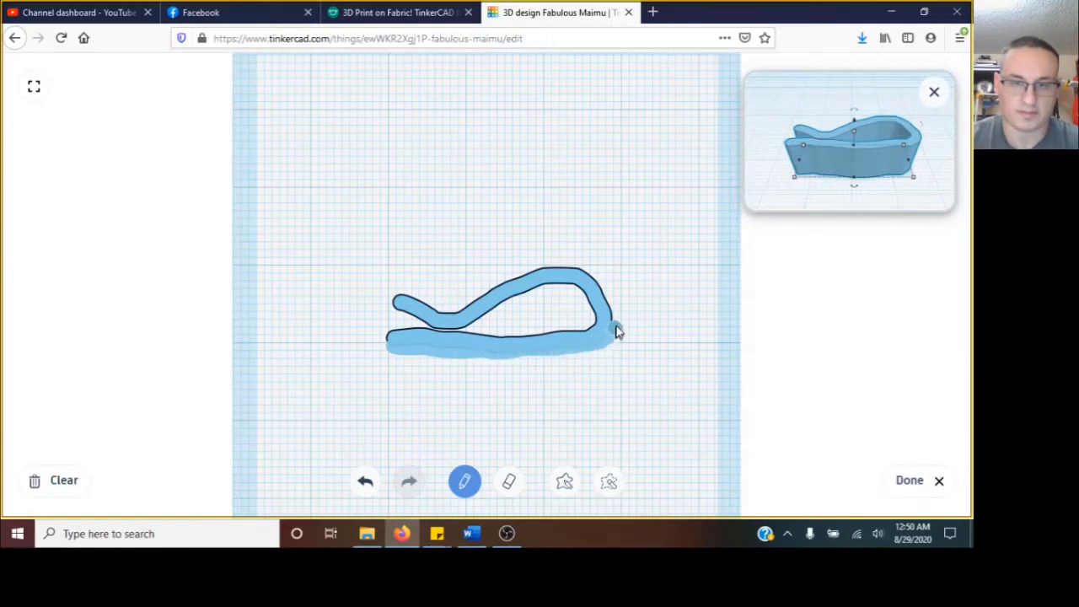
{"action": "left_click_drag", "start_coordinate": [610, 334], "coordinate": [594, 280]}
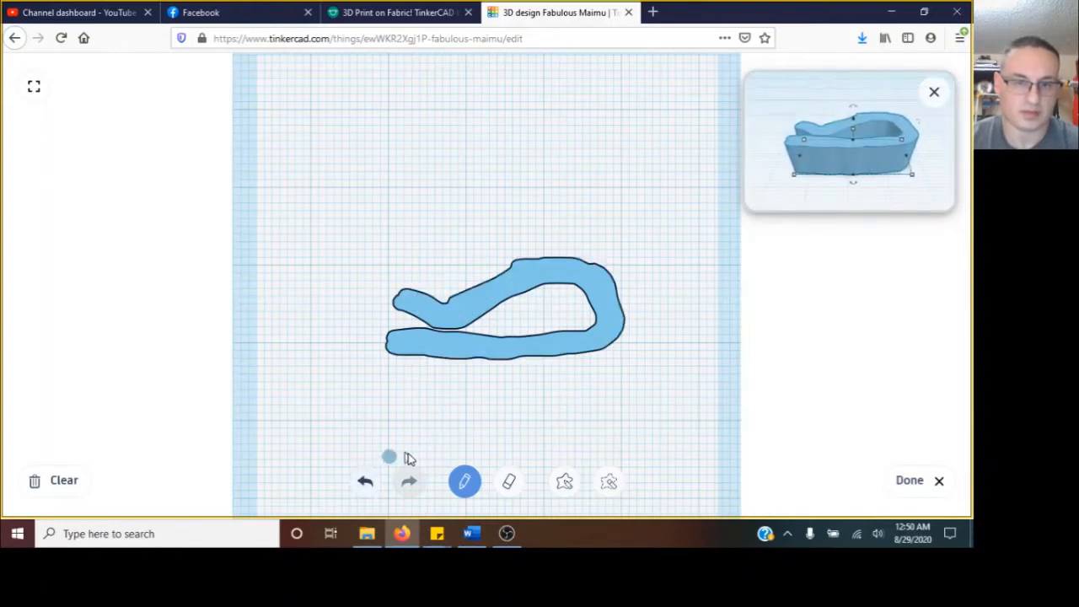
{"action": "left_click", "coordinate": [509, 482]}
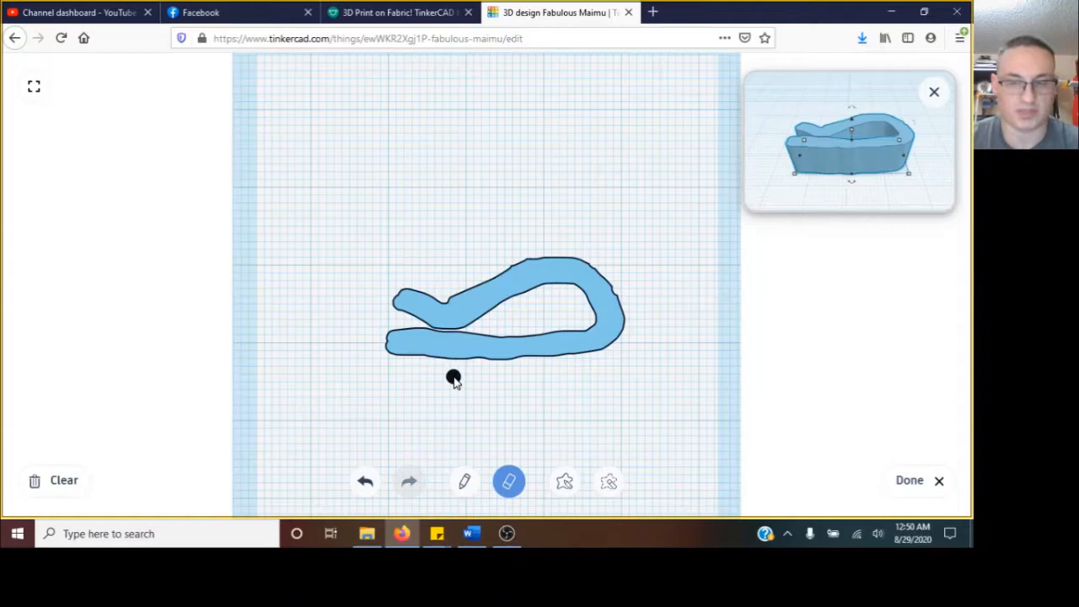
{"action": "left_click", "coordinate": [909, 478]}
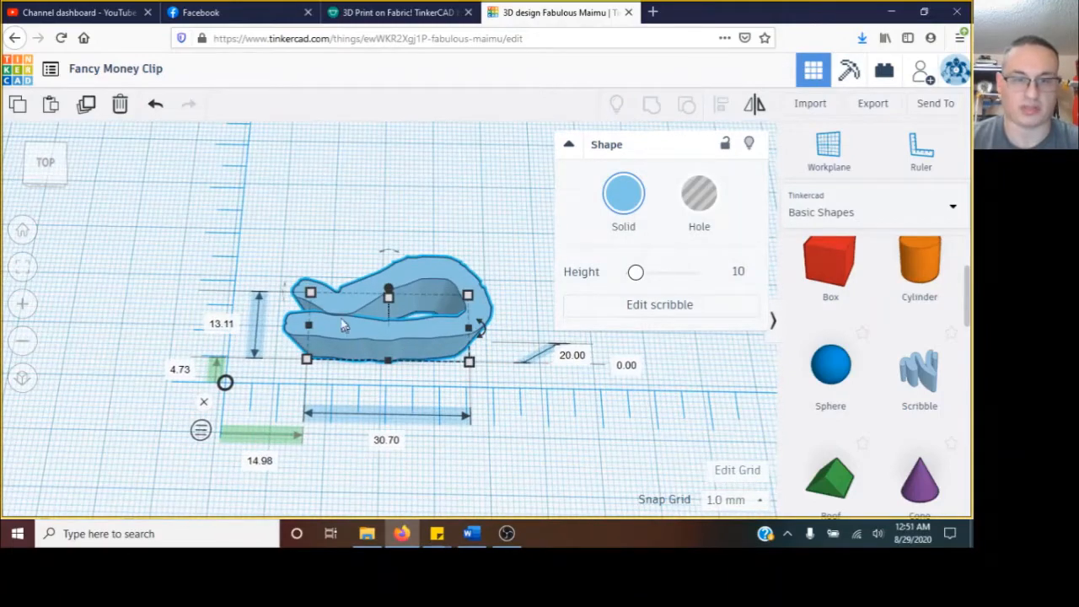
{"action": "mouse_move", "coordinate": [600, 375]}
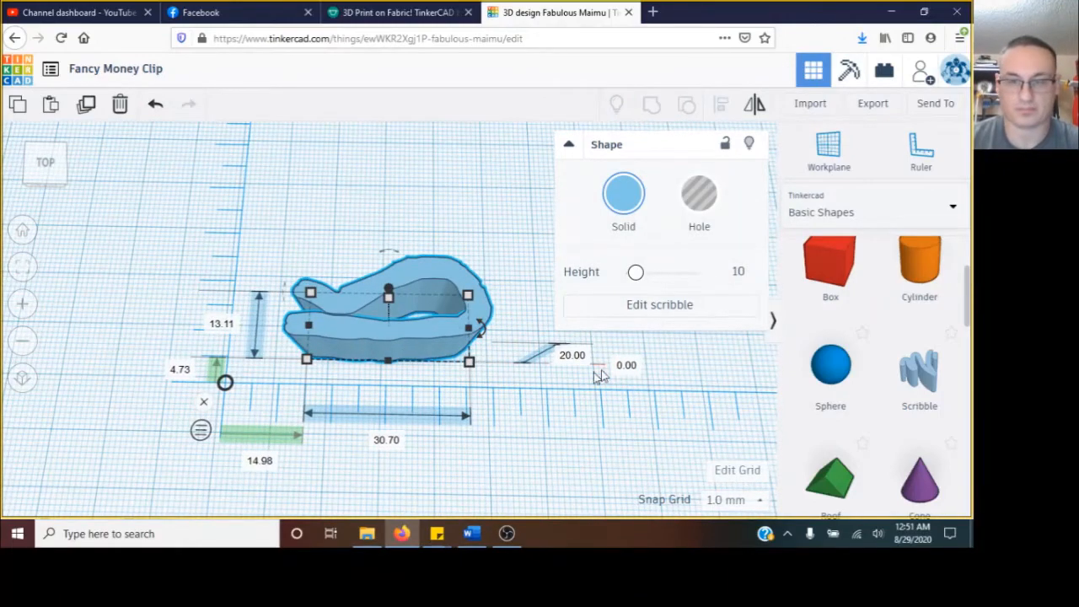
{"action": "mouse_move", "coordinate": [526, 506]}
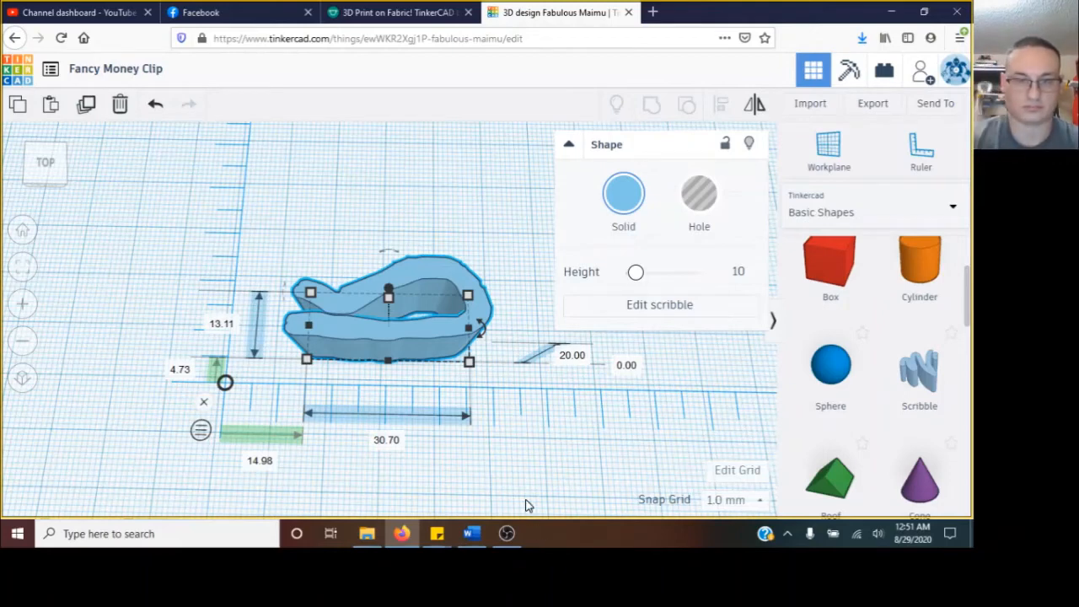
{"action": "mouse_move", "coordinate": [506, 533]}
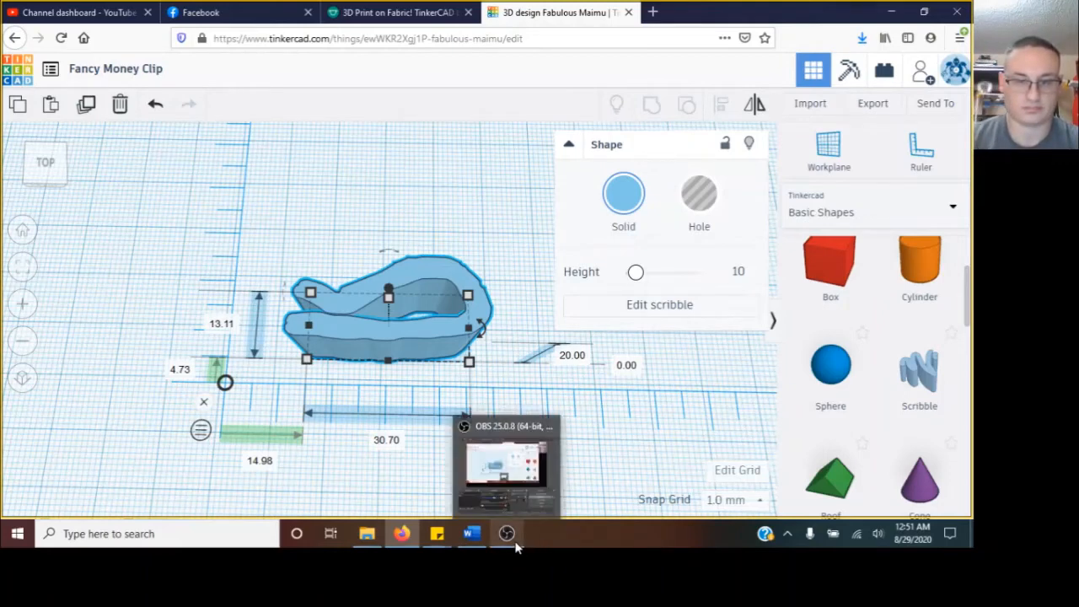
Add a red Box beside the clip shape for the 48 x 20 x 6 mm bar.
{"action": "left_click", "coordinate": [506, 532]}
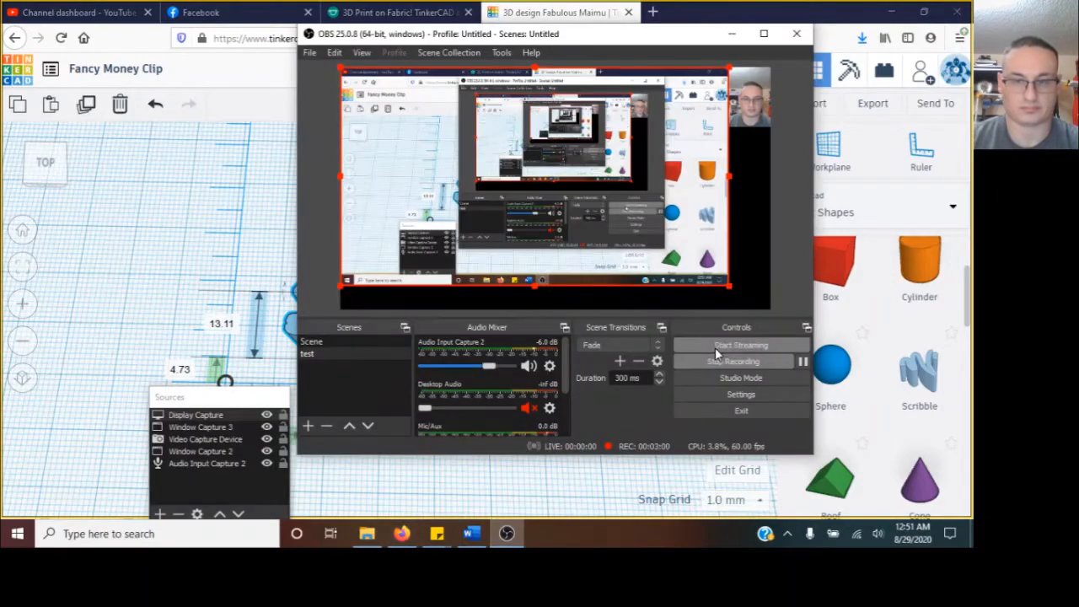
{"action": "left_click", "coordinate": [795, 34]}
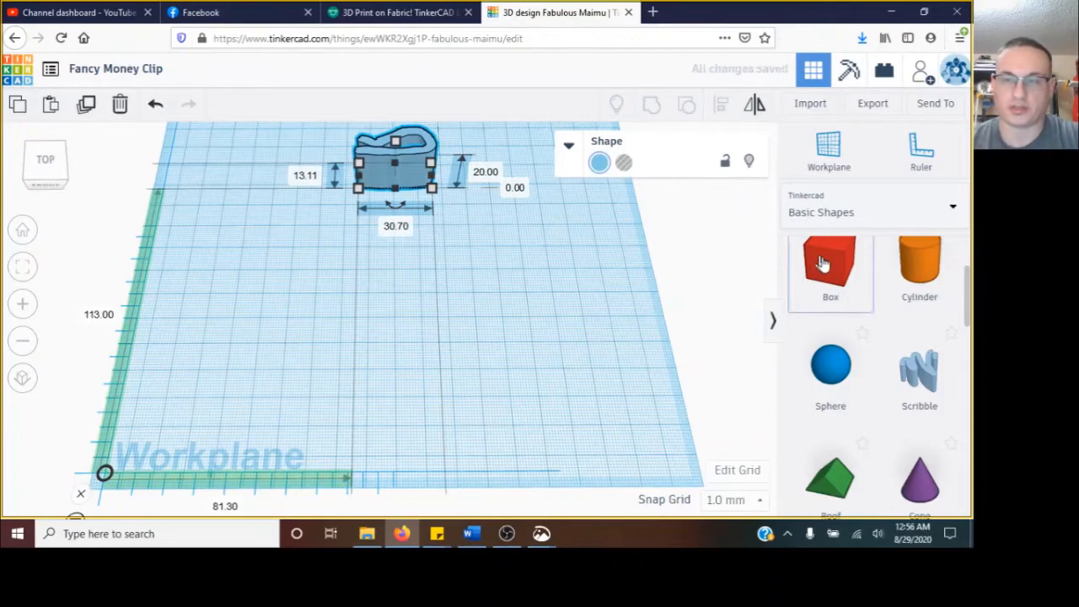
{"action": "left_click", "coordinate": [829, 263]}
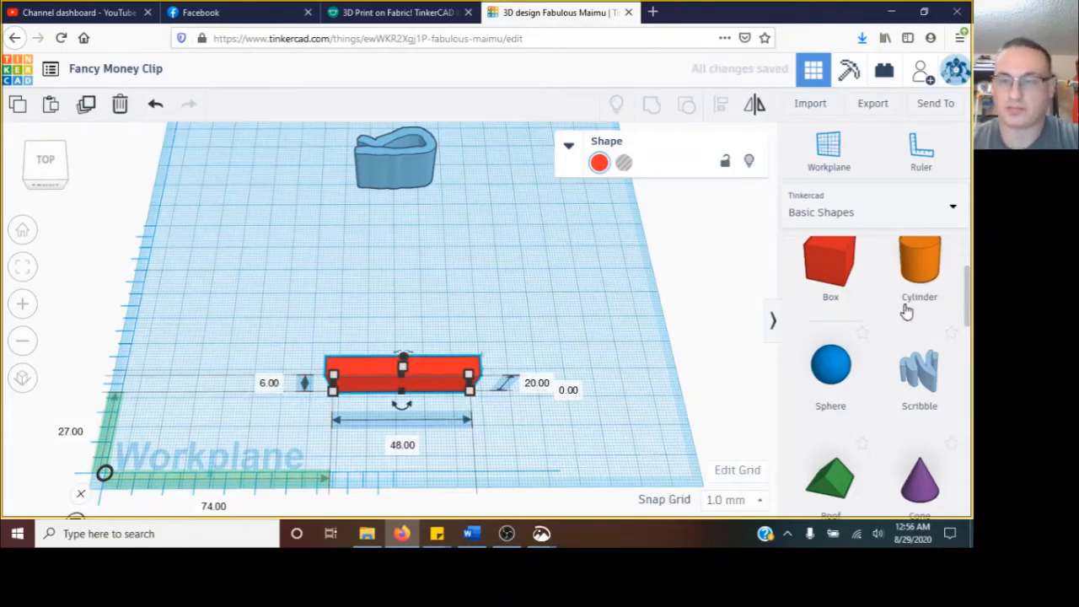
Add a Round Roof, rotate it 90° upright and move it to the red bar's end.
{"action": "scroll", "scroll_direction": "down", "scroll_amount": 3}
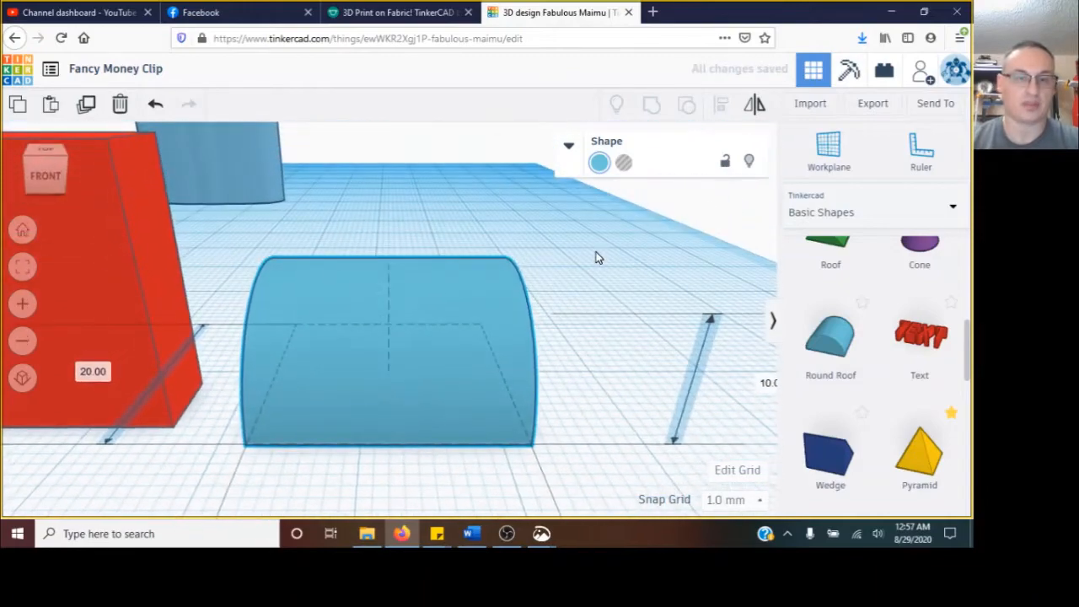
{"action": "left_click", "coordinate": [388, 346]}
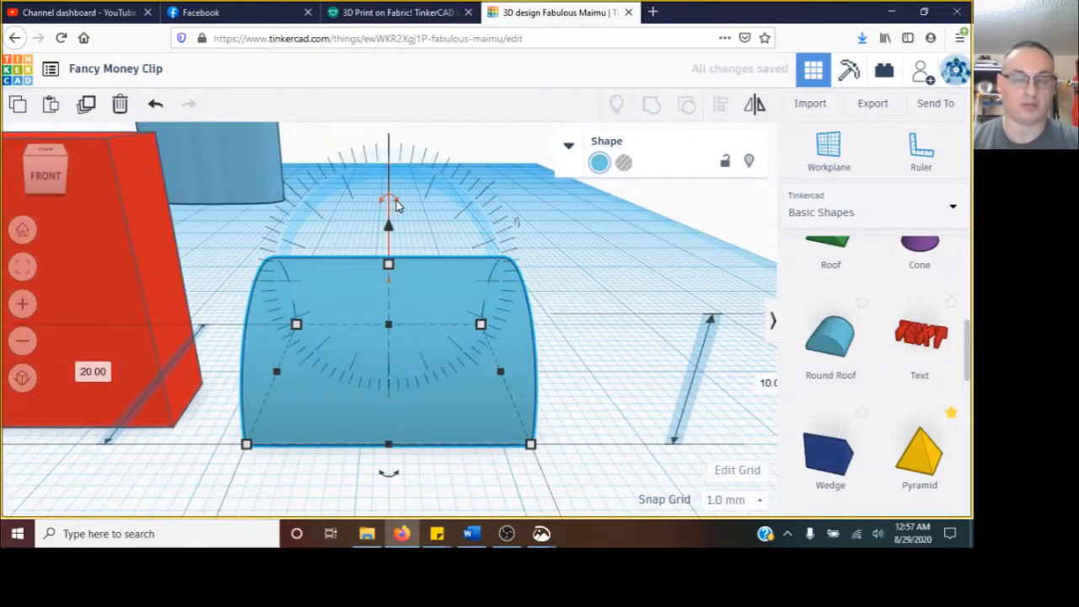
{"action": "left_click_drag", "start_coordinate": [388, 199], "coordinate": [498, 228]}
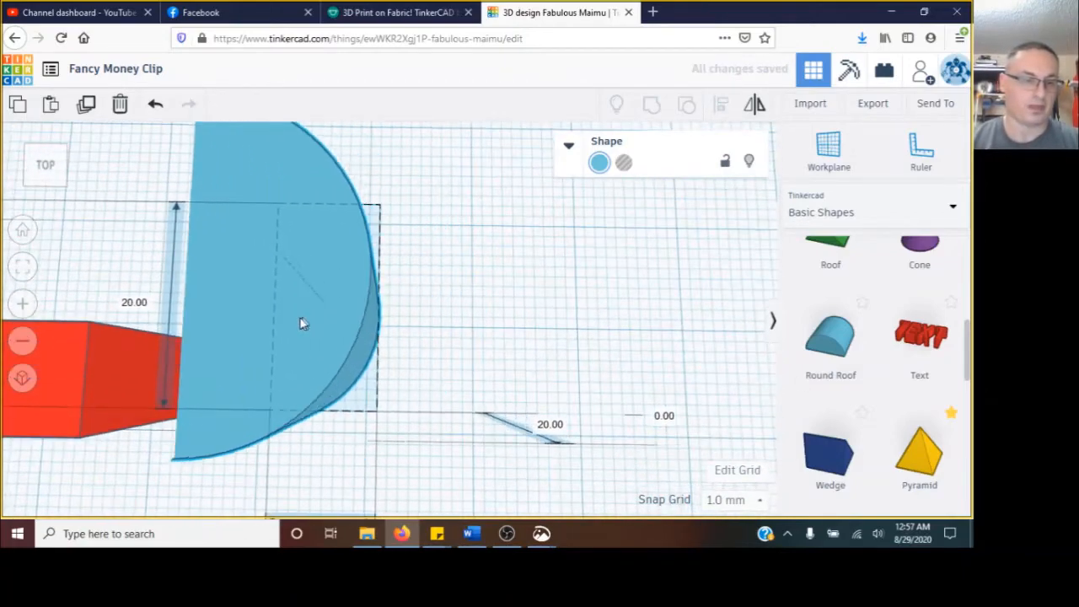
{"action": "left_click_drag", "start_coordinate": [304, 323], "coordinate": [228, 303]}
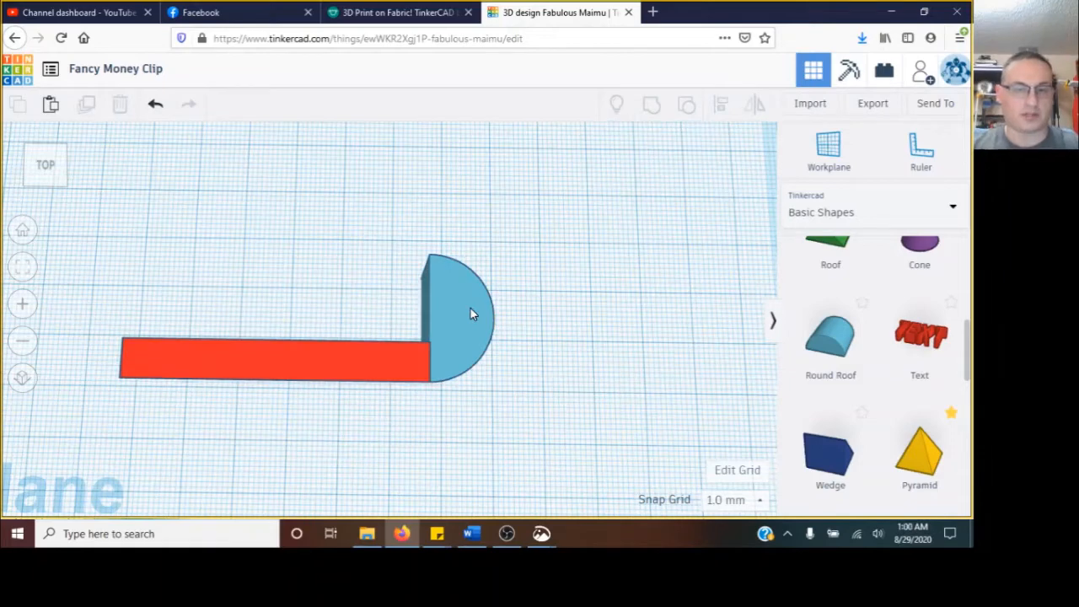
Add a cylinder sized to fit inside the round roof and set it as a hole.
{"action": "left_click", "coordinate": [455, 312]}
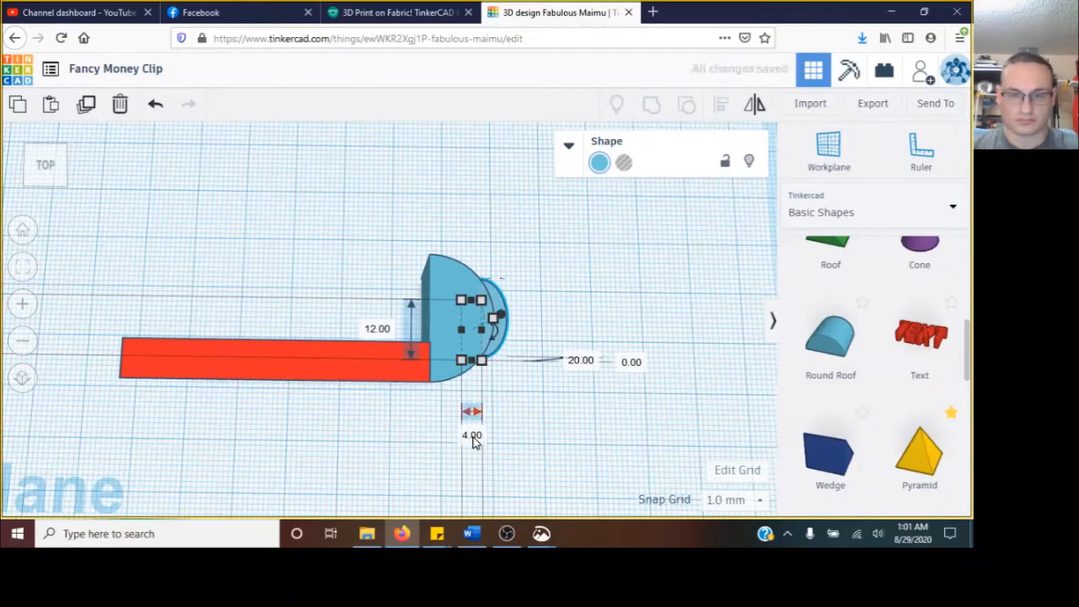
{"action": "type", "text": "50"}
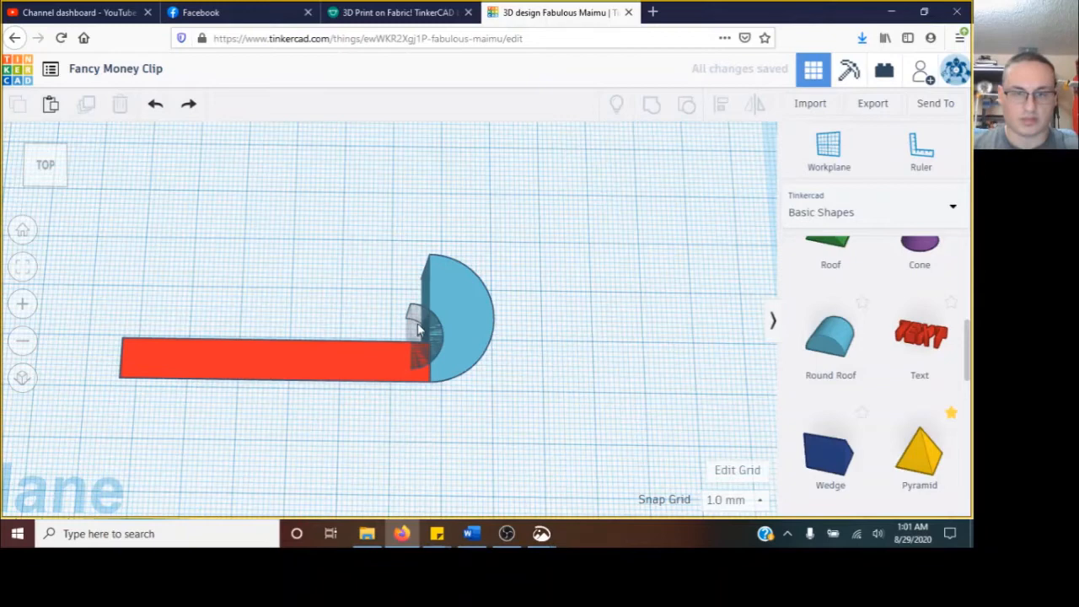
{"action": "left_click", "coordinate": [439, 320]}
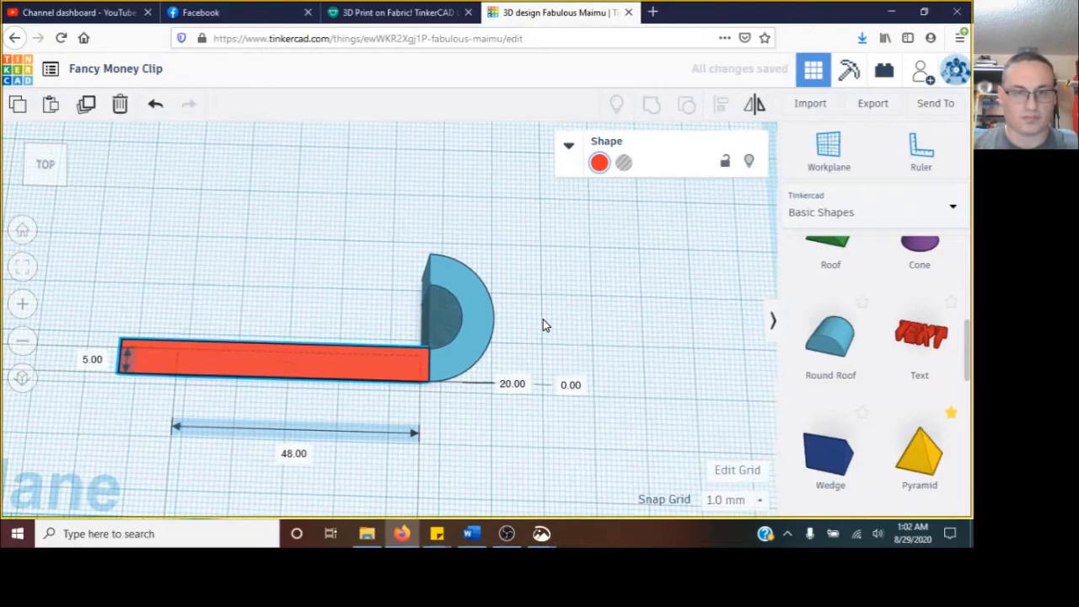
Group the round roof with the hole cylinder into one hollowed bend.
{"action": "left_click", "coordinate": [270, 361]}
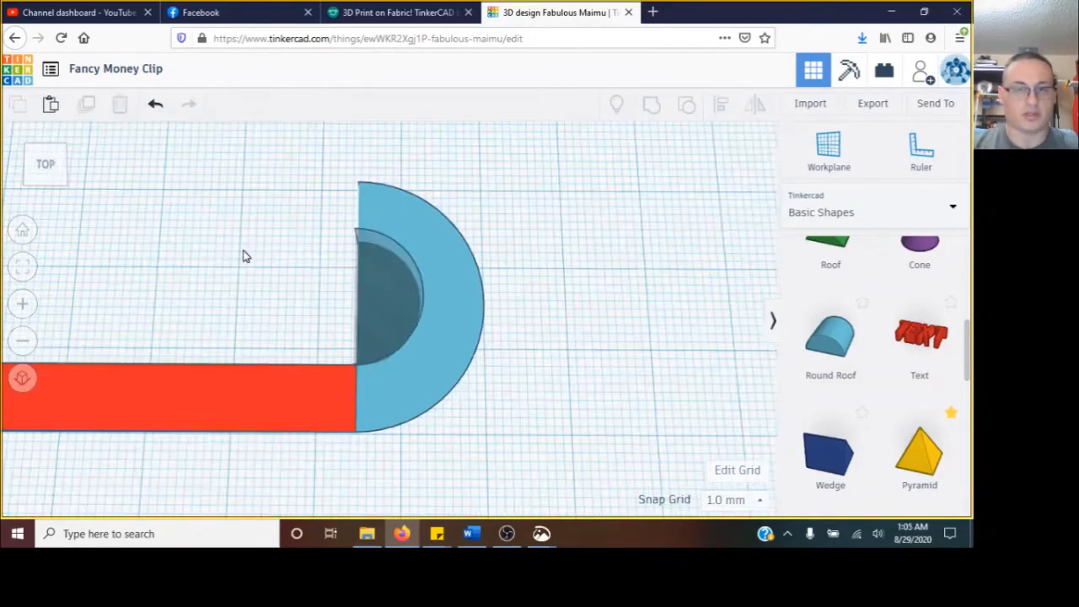
{"action": "mouse_move", "coordinate": [506, 349]}
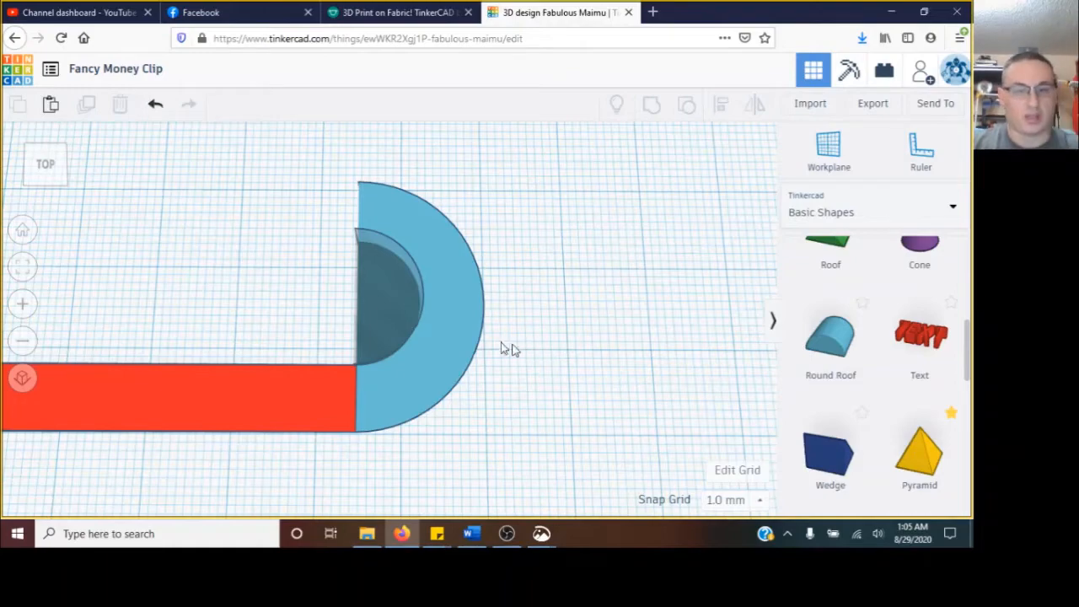
{"action": "mouse_move", "coordinate": [385, 300]}
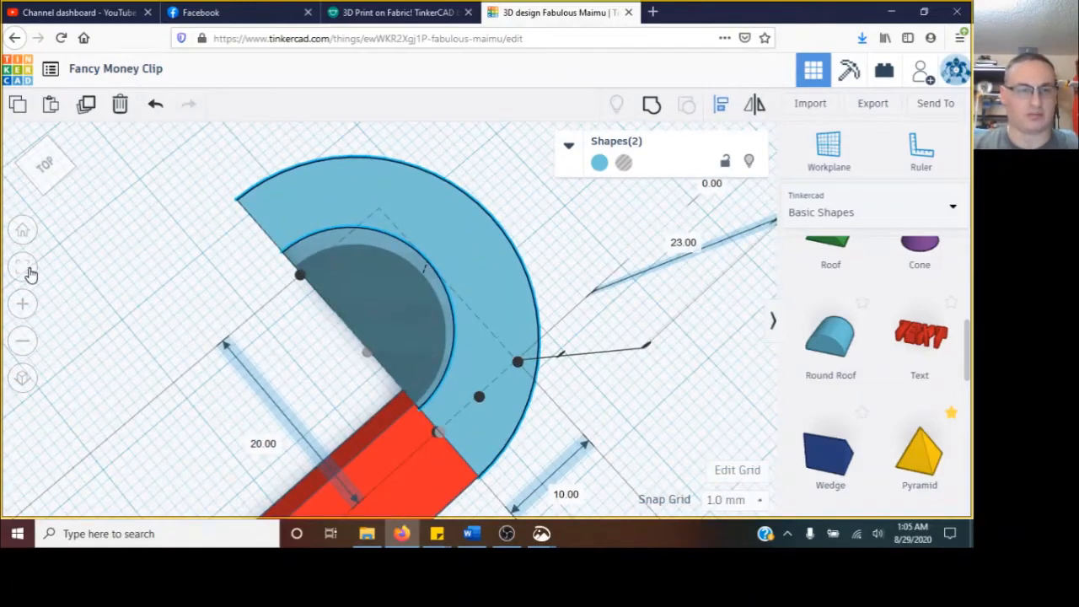
{"action": "left_click", "coordinate": [506, 533]}
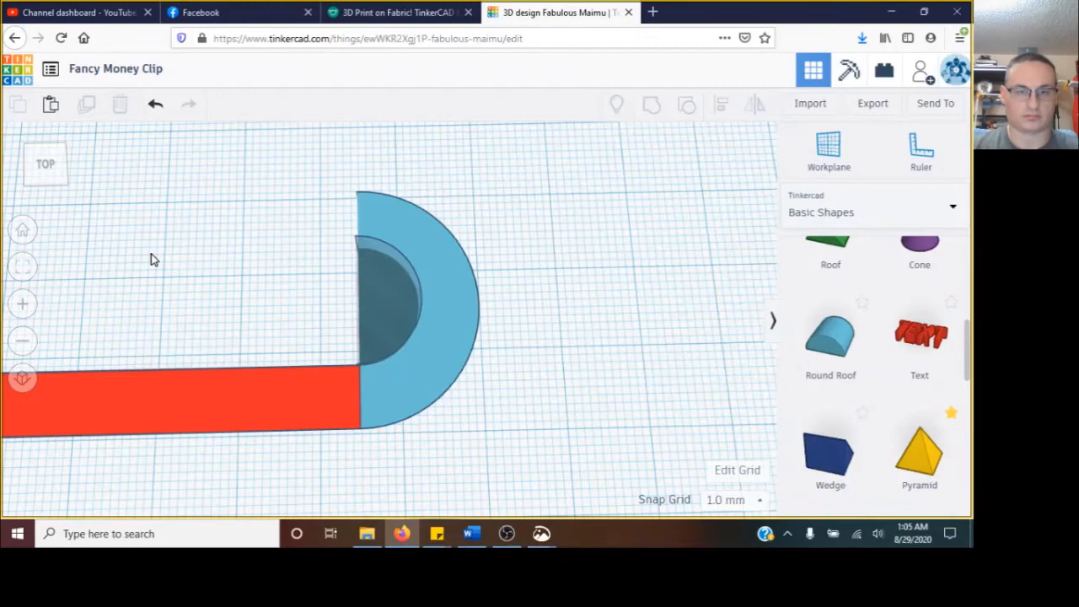
{"action": "mouse_move", "coordinate": [492, 423]}
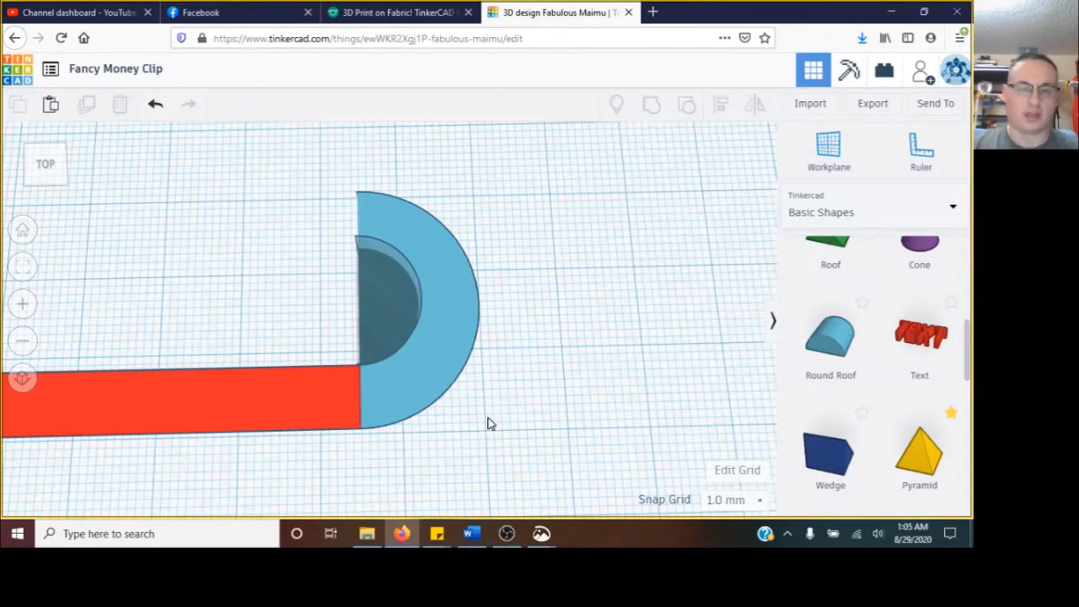
{"action": "left_click", "coordinate": [413, 303]}
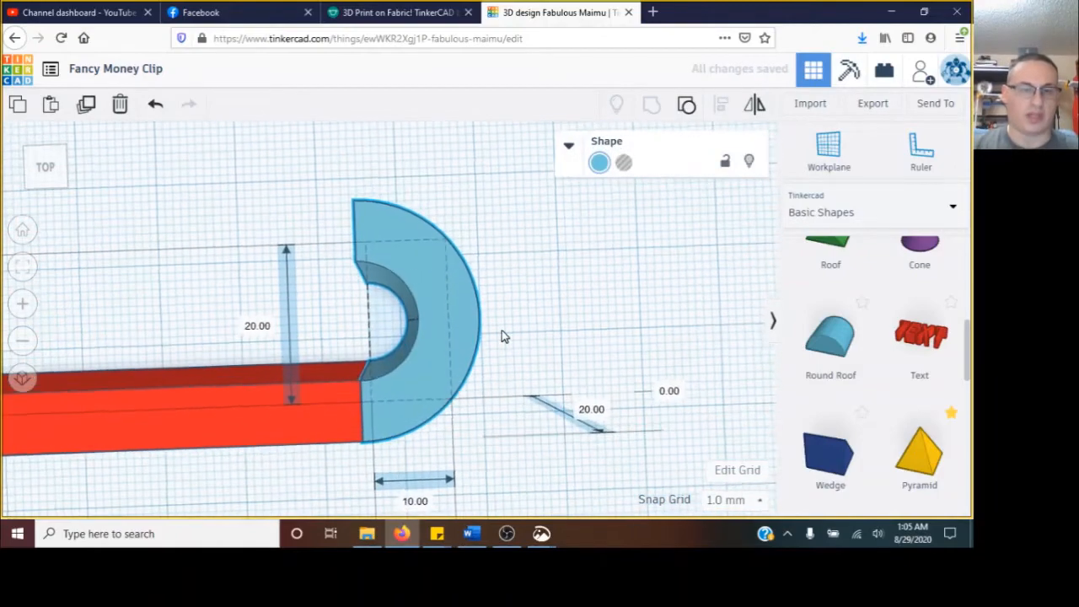
Duplicate the red bar, shorten it to 35 mm and set it against the rounded end.
{"action": "left_click", "coordinate": [413, 316]}
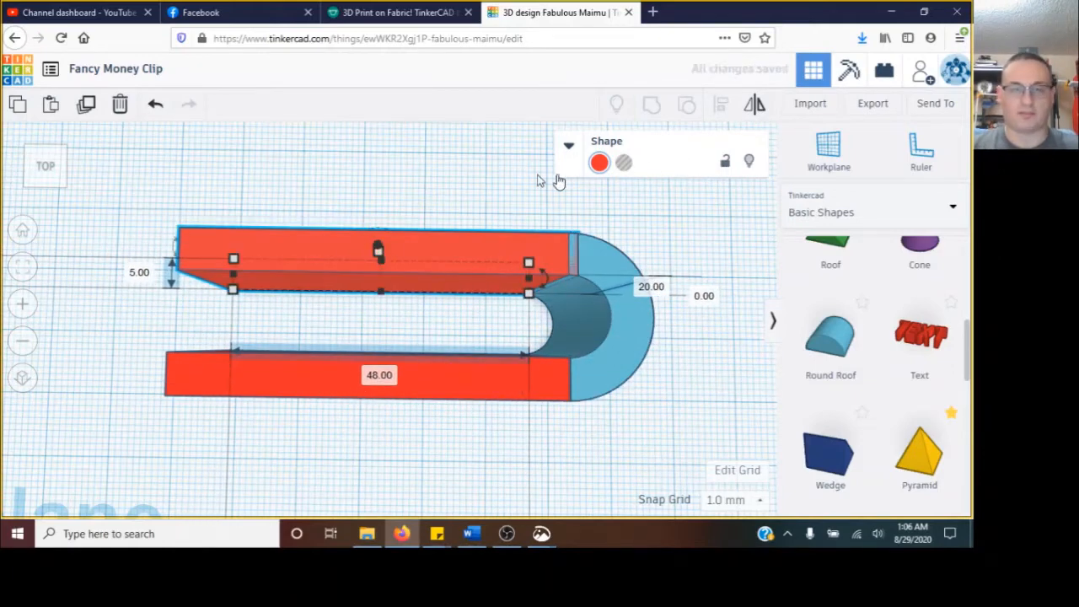
{"action": "mouse_move", "coordinate": [425, 314]}
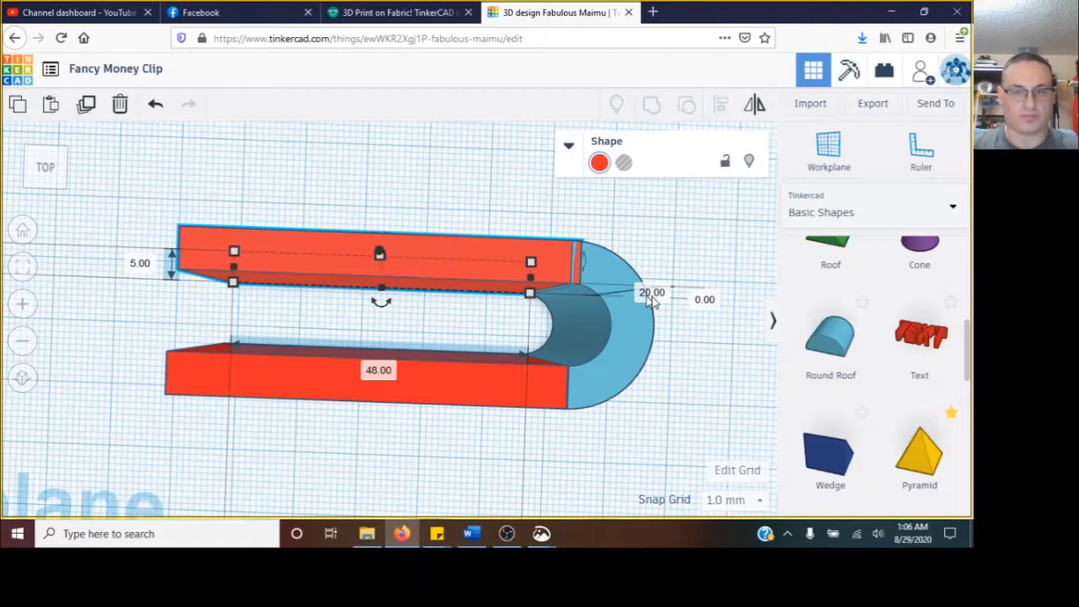
{"action": "left_click", "coordinate": [377, 371]}
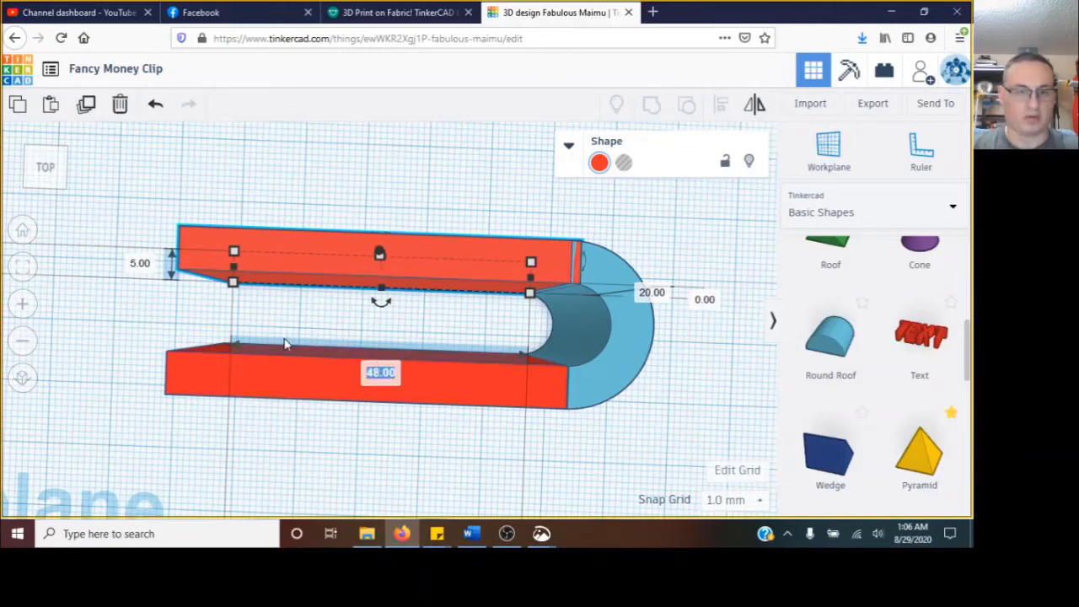
{"action": "mouse_move", "coordinate": [391, 362]}
{"action": "type", "text": "35"}
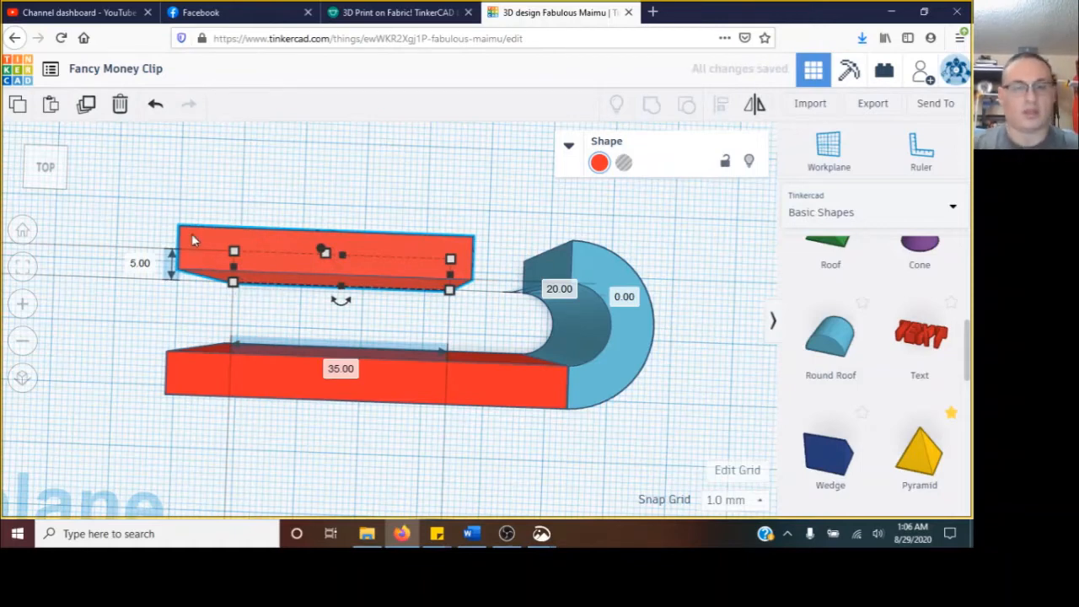
{"action": "left_click_drag", "start_coordinate": [324, 256], "coordinate": [430, 270]}
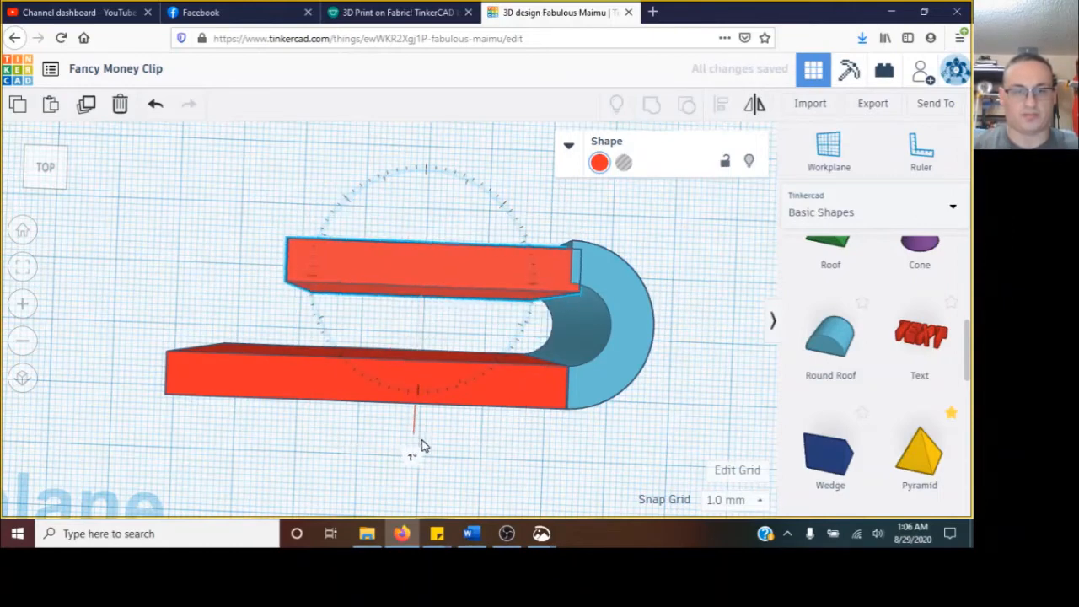
Tilt the upper arm slightly down toward the lower bar.
{"action": "left_click_drag", "start_coordinate": [413, 445], "coordinate": [448, 455]}
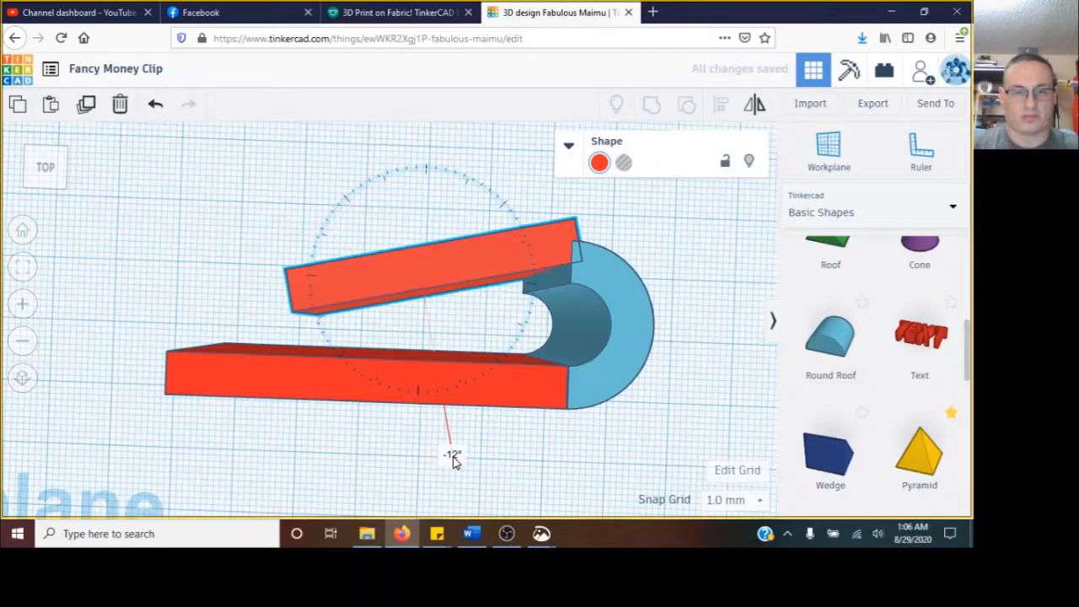
{"action": "left_click_drag", "start_coordinate": [447, 439], "coordinate": [459, 456]}
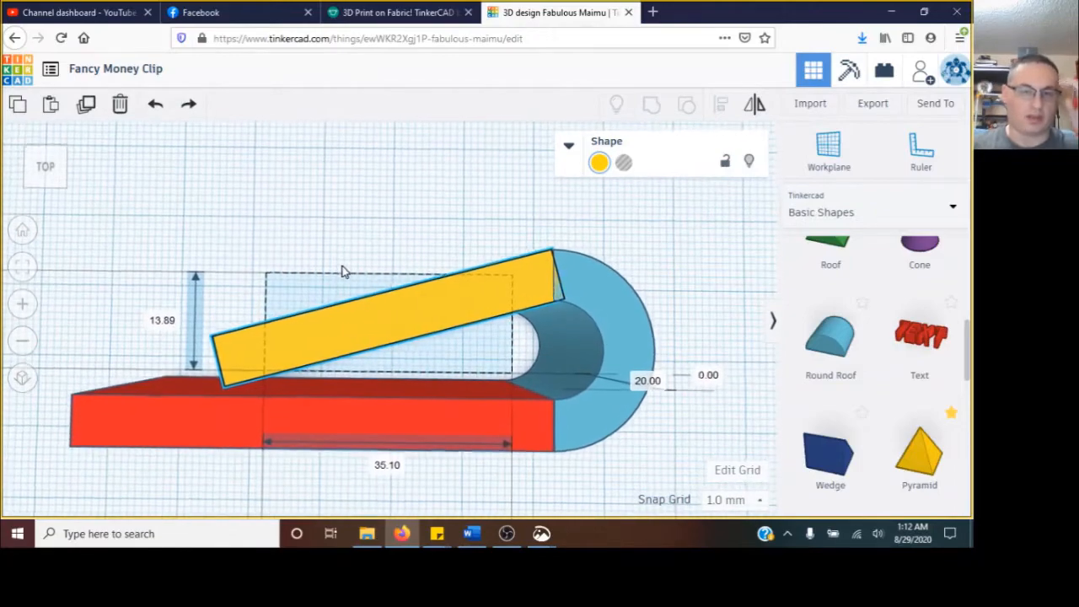
Duplicate the yellow upper arm, colour the copy green and place it at the arm's tip.
{"action": "left_click", "coordinate": [354, 304]}
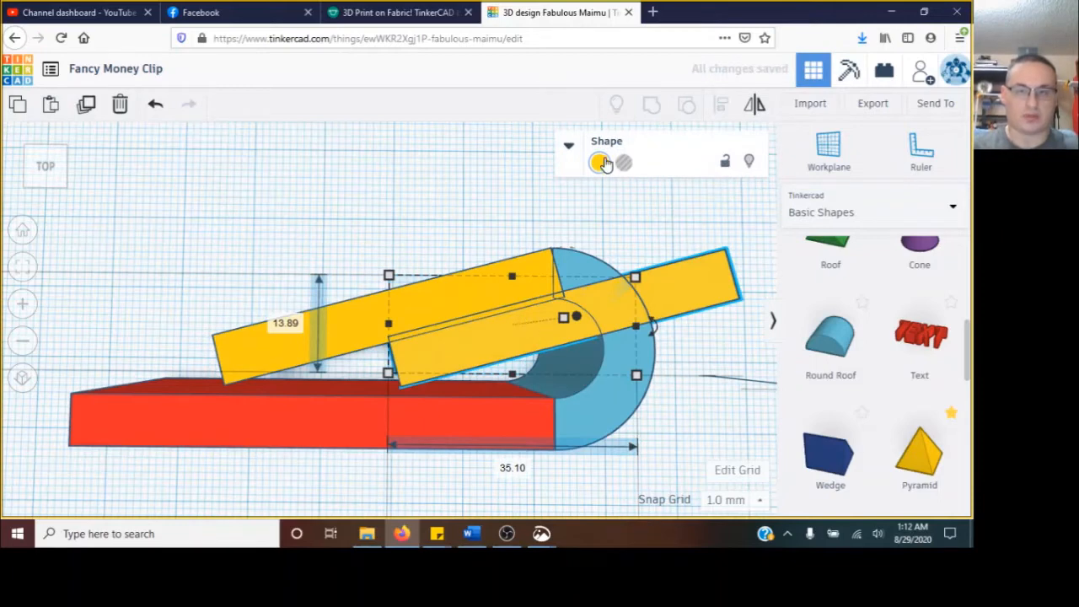
{"action": "left_click", "coordinate": [598, 162]}
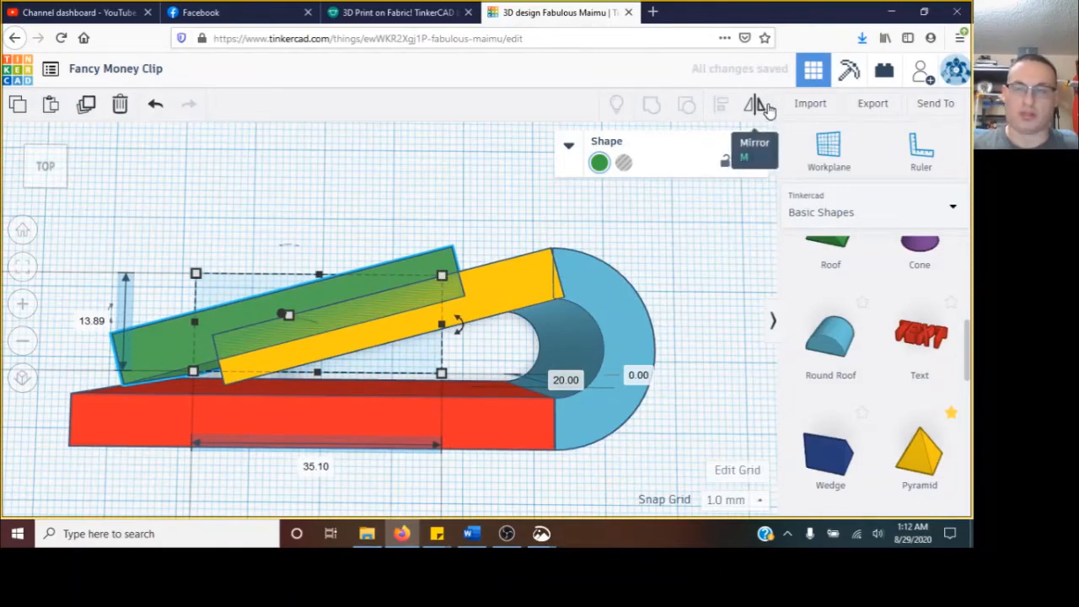
{"action": "mouse_move", "coordinate": [792, 110]}
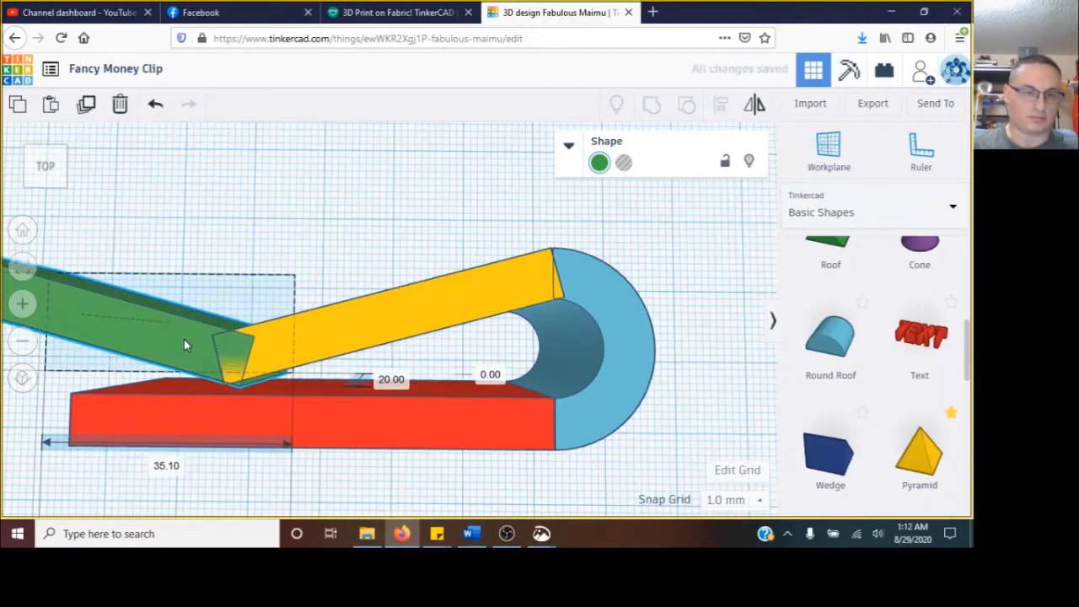
{"action": "left_click", "coordinate": [177, 341]}
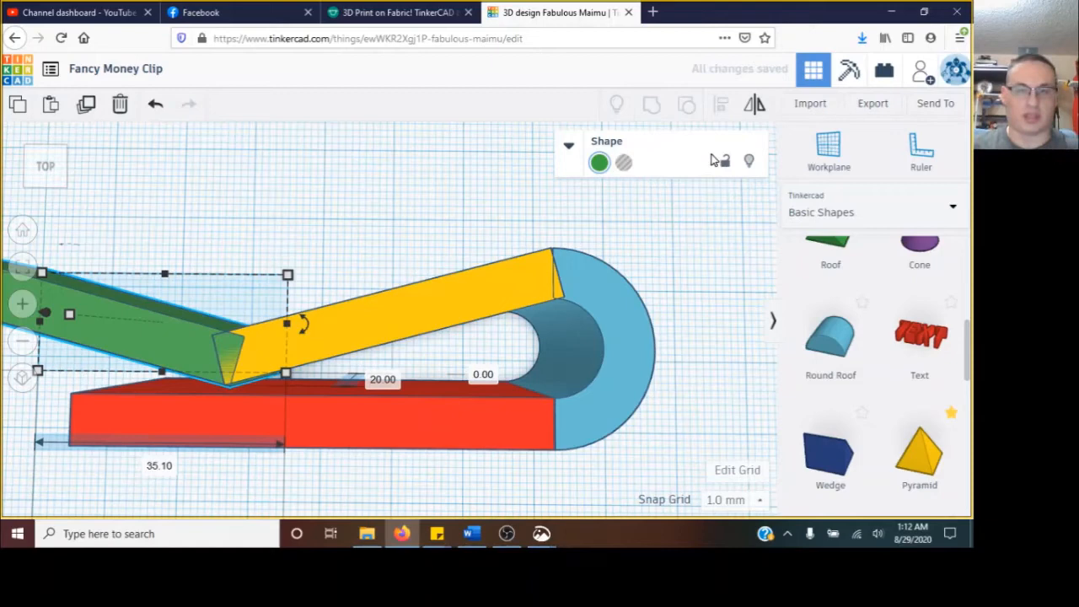
{"action": "left_click", "coordinate": [568, 144]}
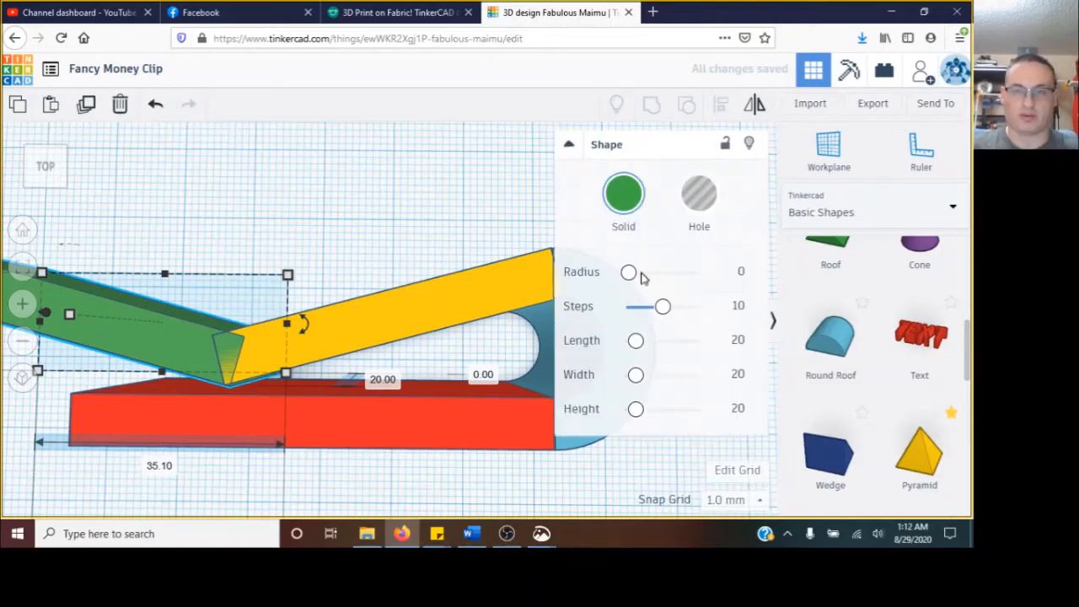
Give the green tip a corner radius of 2 and shrink it to about 10 mm tall.
{"action": "left_click", "coordinate": [732, 270]}
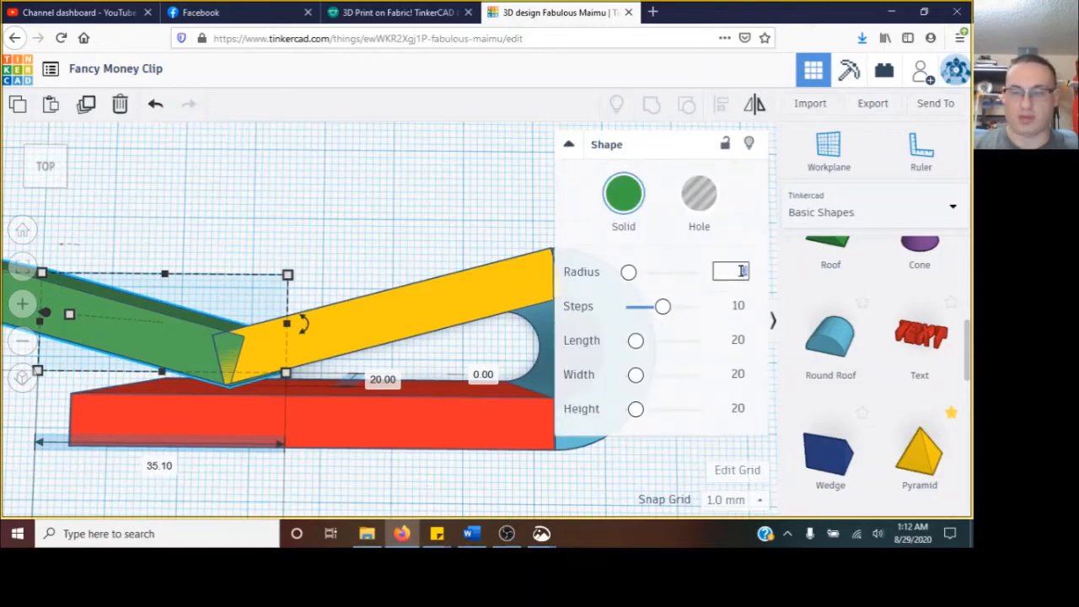
{"action": "type", "text": "2"}
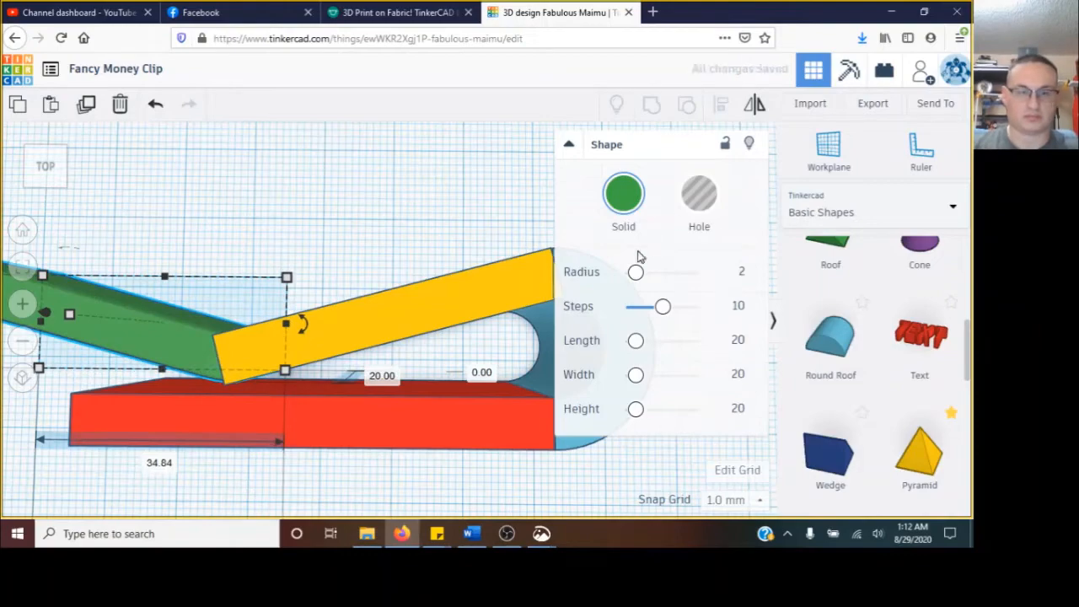
{"action": "mouse_move", "coordinate": [384, 234]}
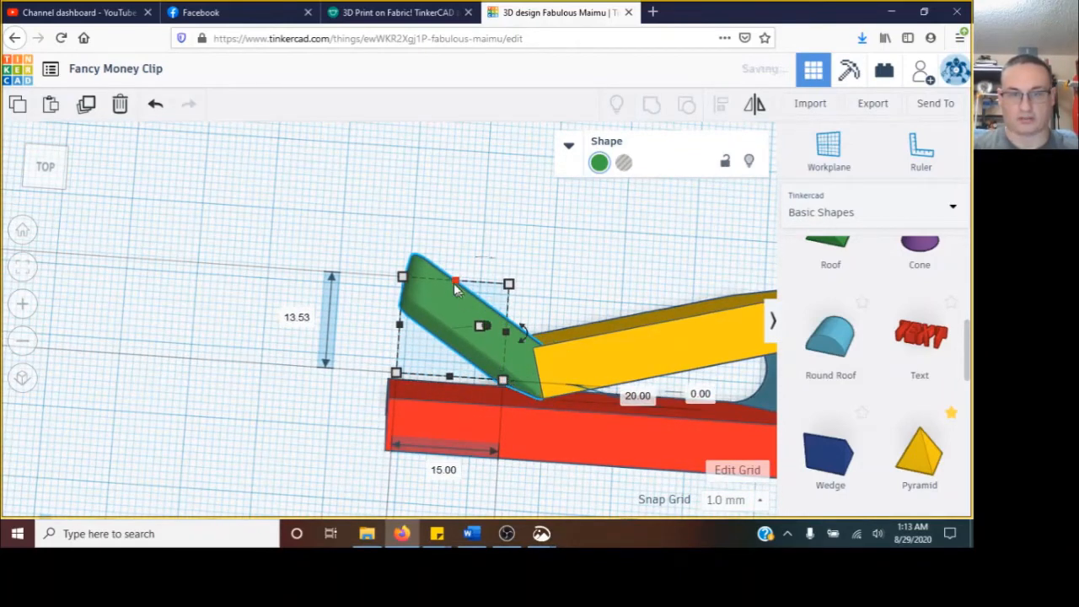
{"action": "left_click_drag", "start_coordinate": [455, 283], "coordinate": [391, 307]}
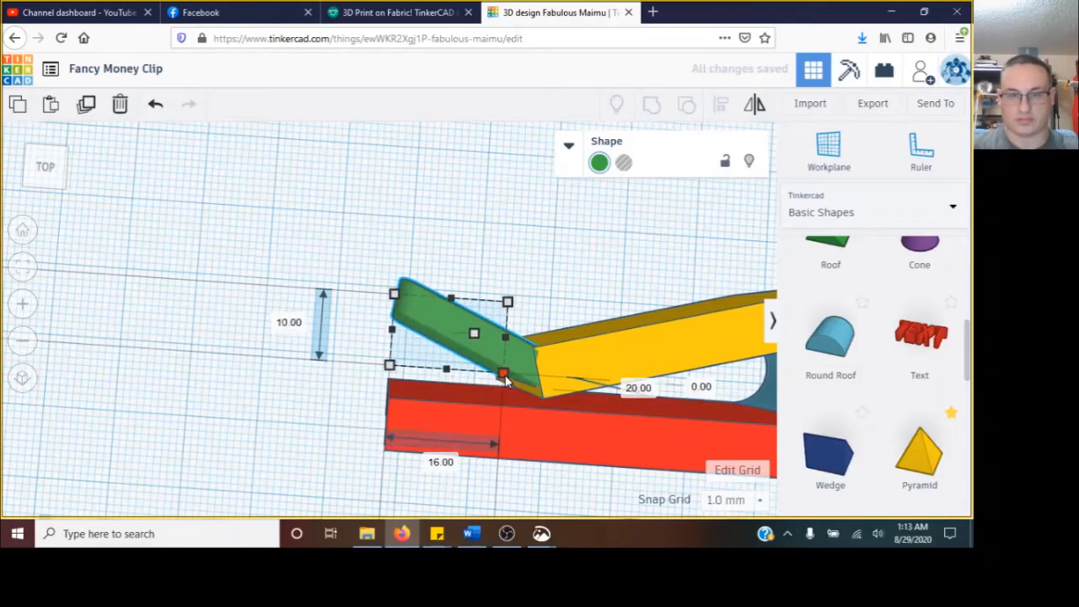
{"action": "left_click_drag", "start_coordinate": [502, 372], "coordinate": [511, 381]}
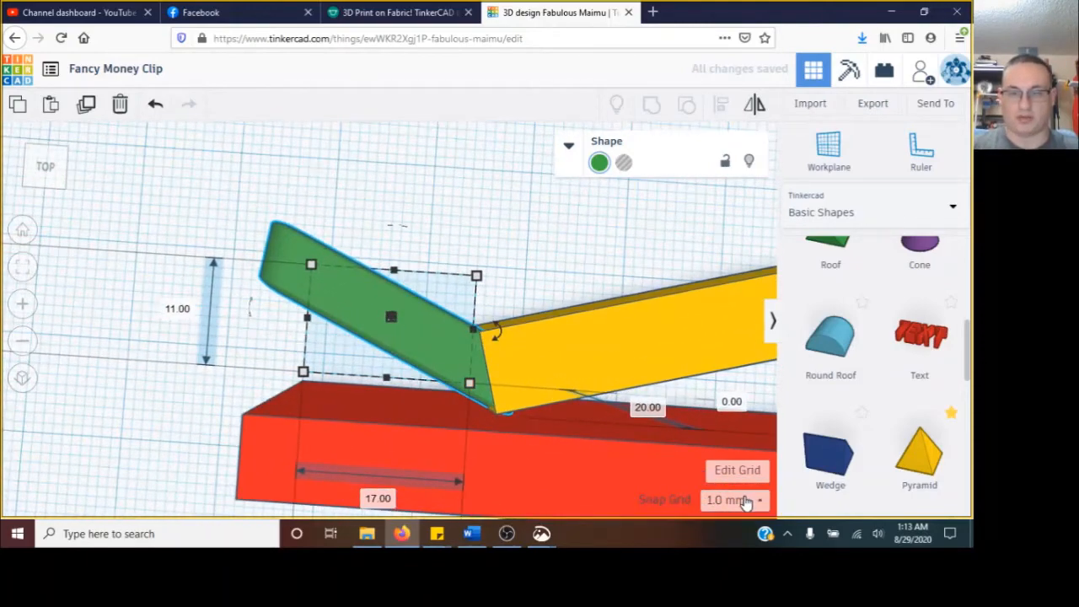
Set Snap Grid to 0.25 mm and nudge the green tab onto the yellow arm's end.
{"action": "left_click", "coordinate": [733, 499]}
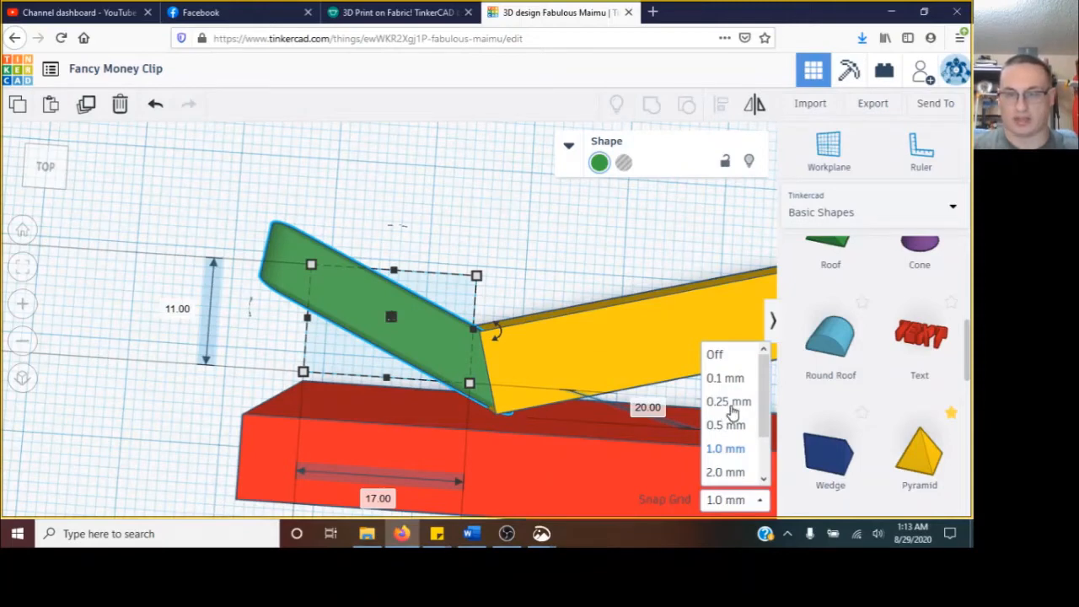
{"action": "left_click", "coordinate": [728, 401]}
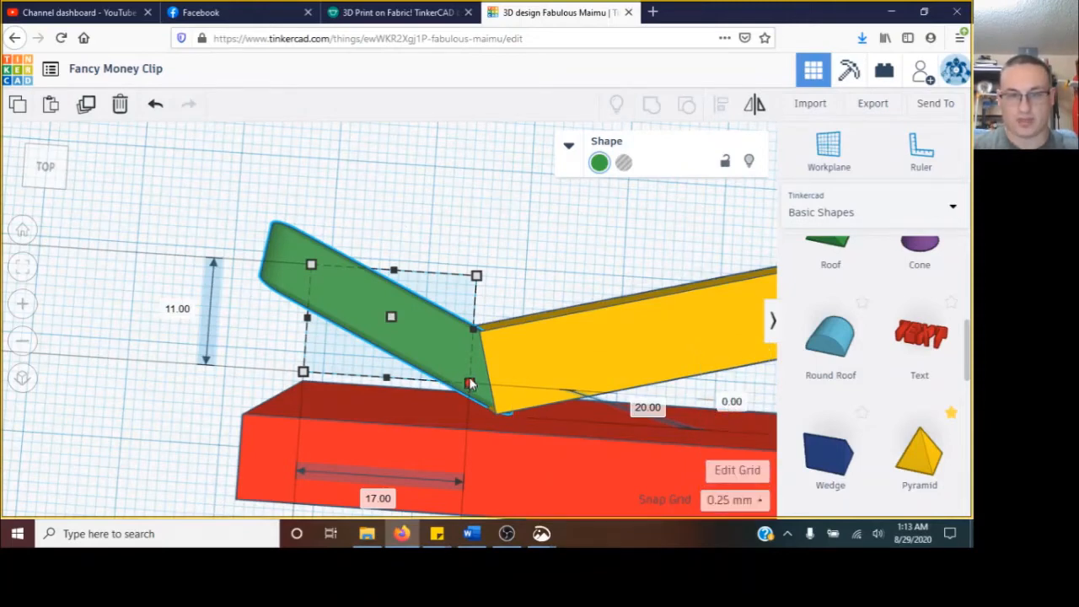
{"action": "left_click_drag", "start_coordinate": [471, 381], "coordinate": [464, 381]}
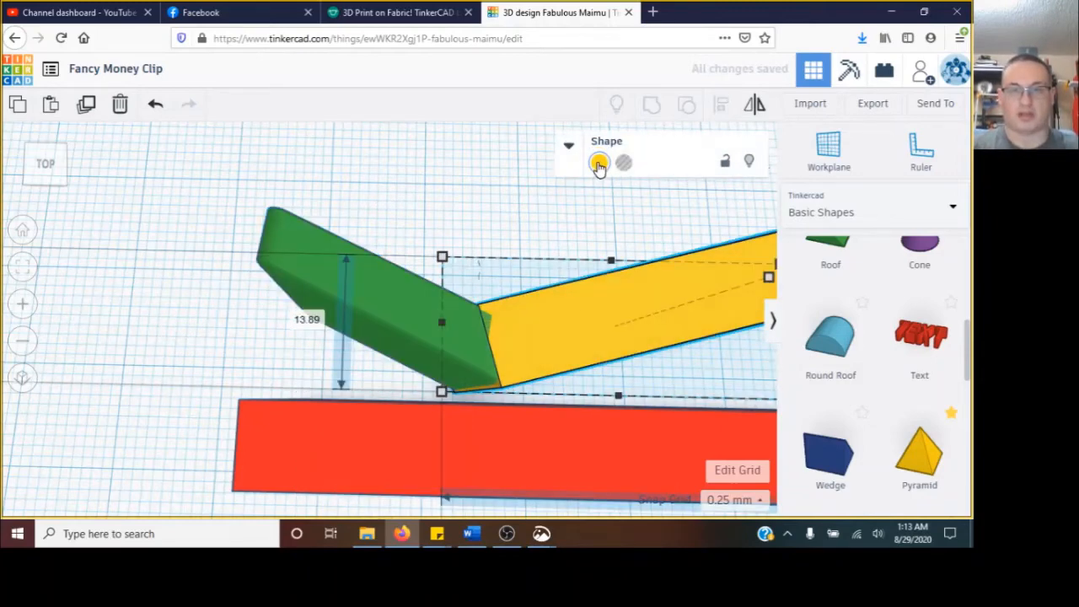
Deselect the pieces to inspect the yellow arm's joint with the green tab.
{"action": "left_click", "coordinate": [599, 162]}
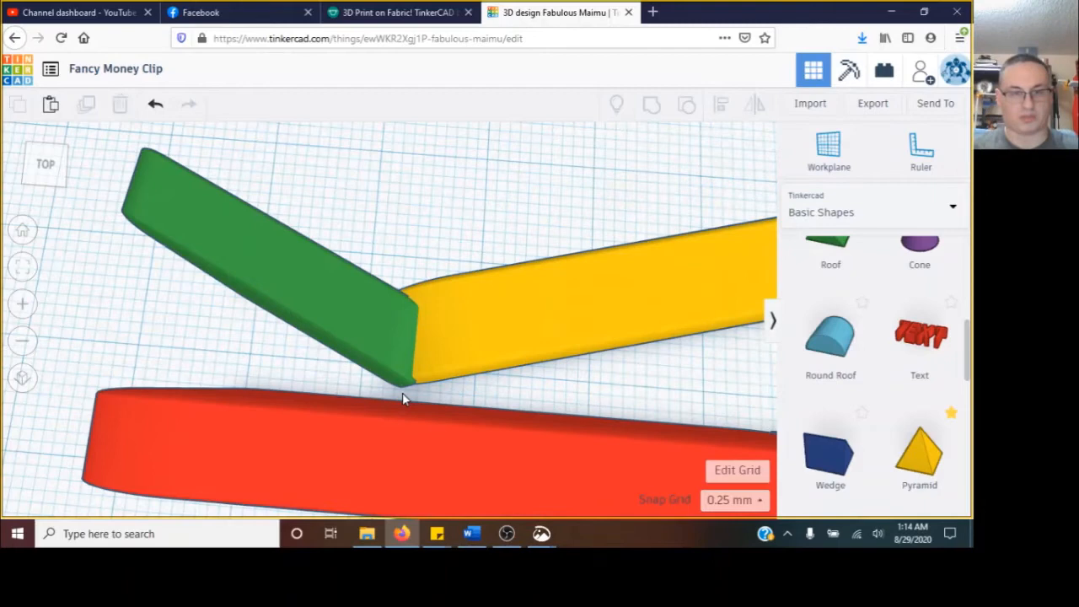
{"action": "mouse_move", "coordinate": [413, 401]}
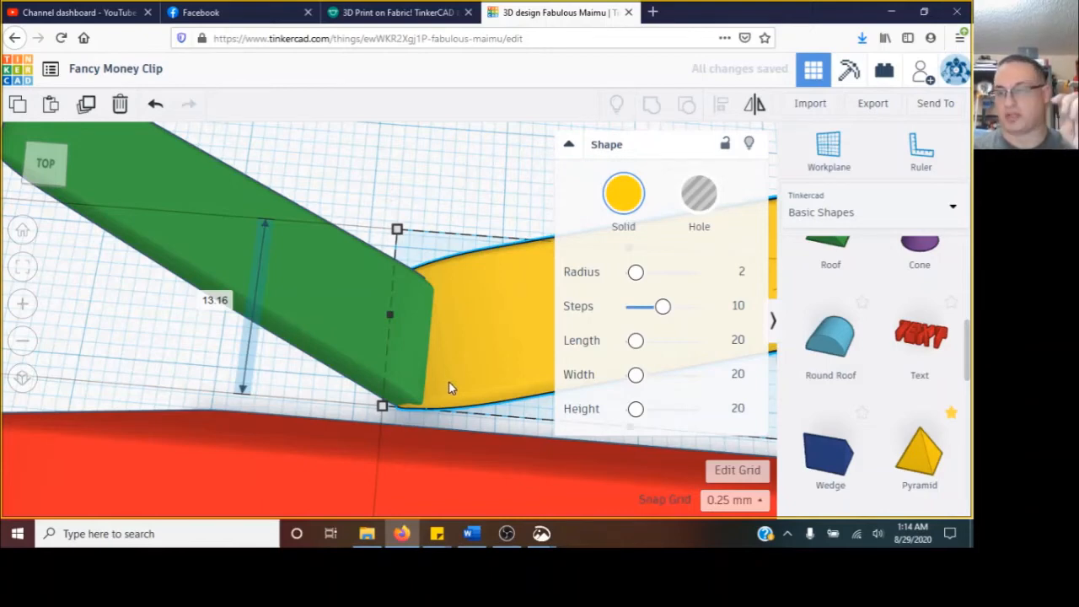
{"action": "mouse_move", "coordinate": [459, 374]}
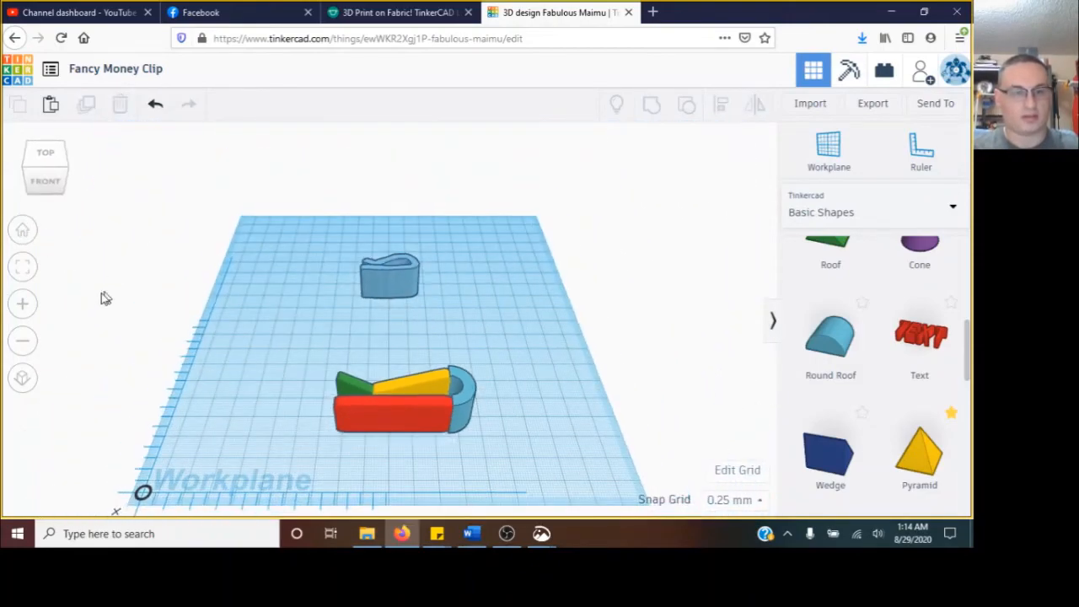
Select the green tab so its height can be raised to 11.80.
{"action": "left_click", "coordinate": [391, 410]}
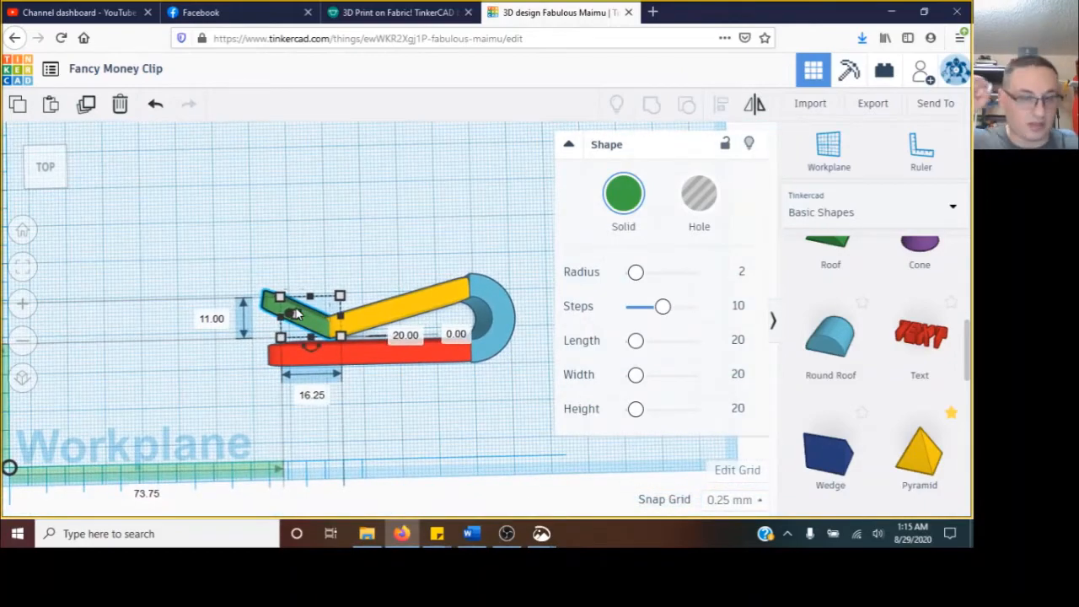
{"action": "mouse_move", "coordinate": [412, 388]}
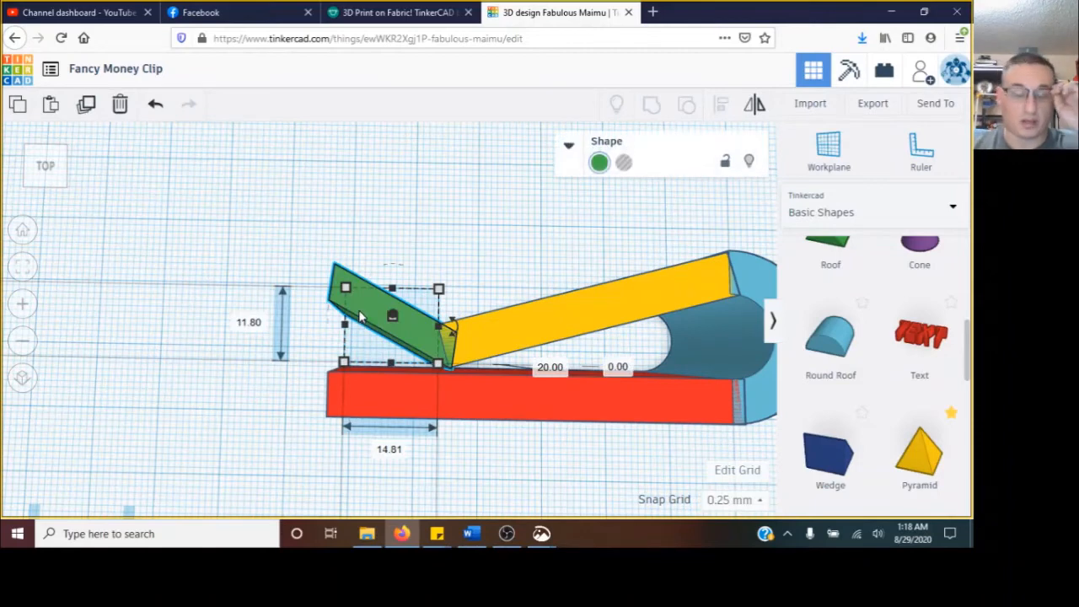
{"action": "mouse_move", "coordinate": [391, 335]}
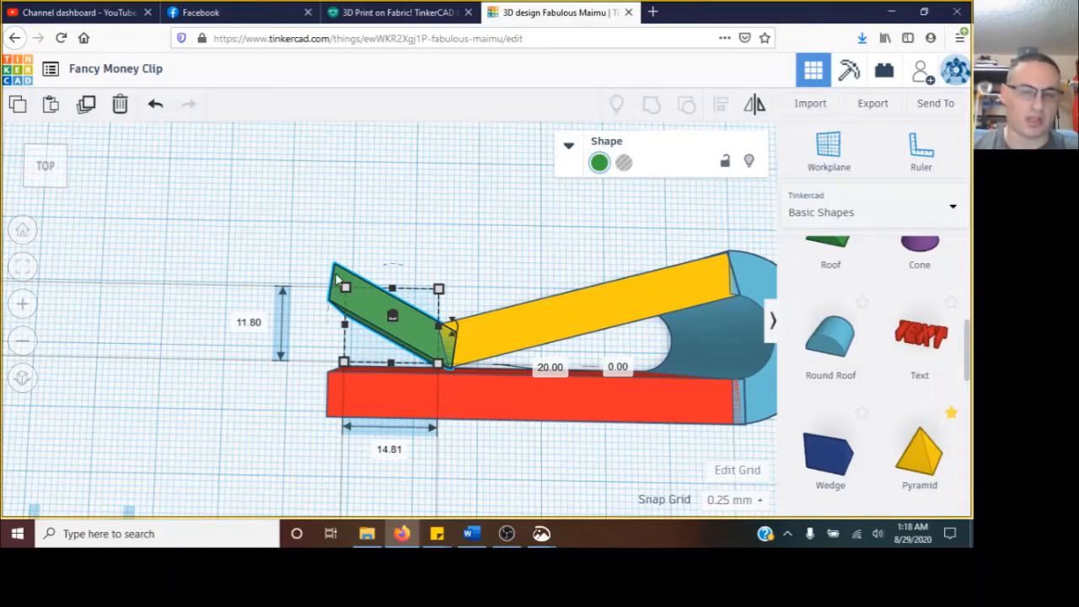
{"action": "mouse_move", "coordinate": [337, 391]}
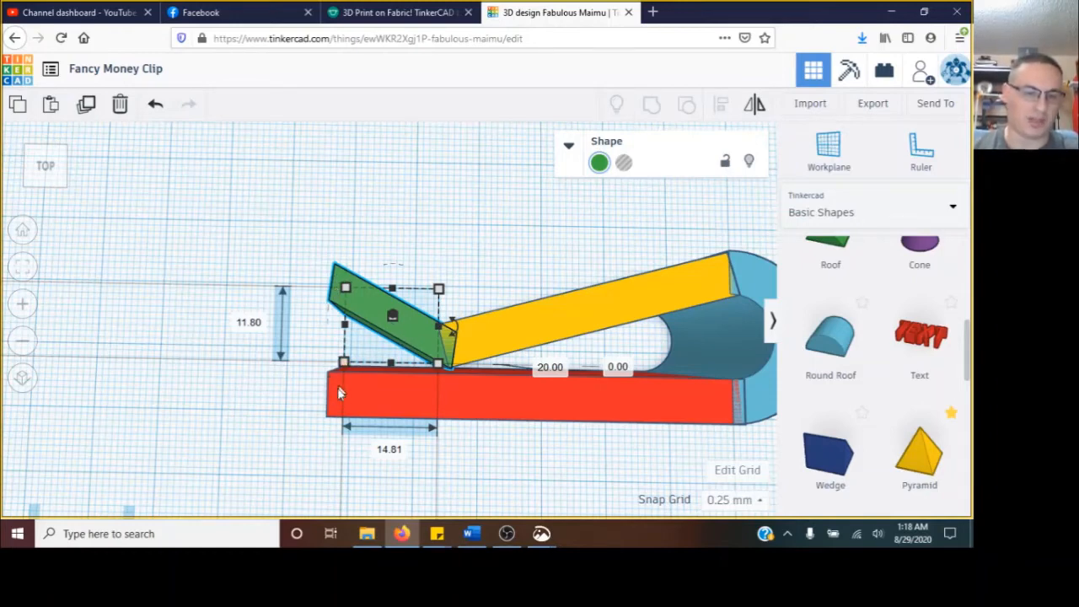
{"action": "mouse_move", "coordinate": [478, 348]}
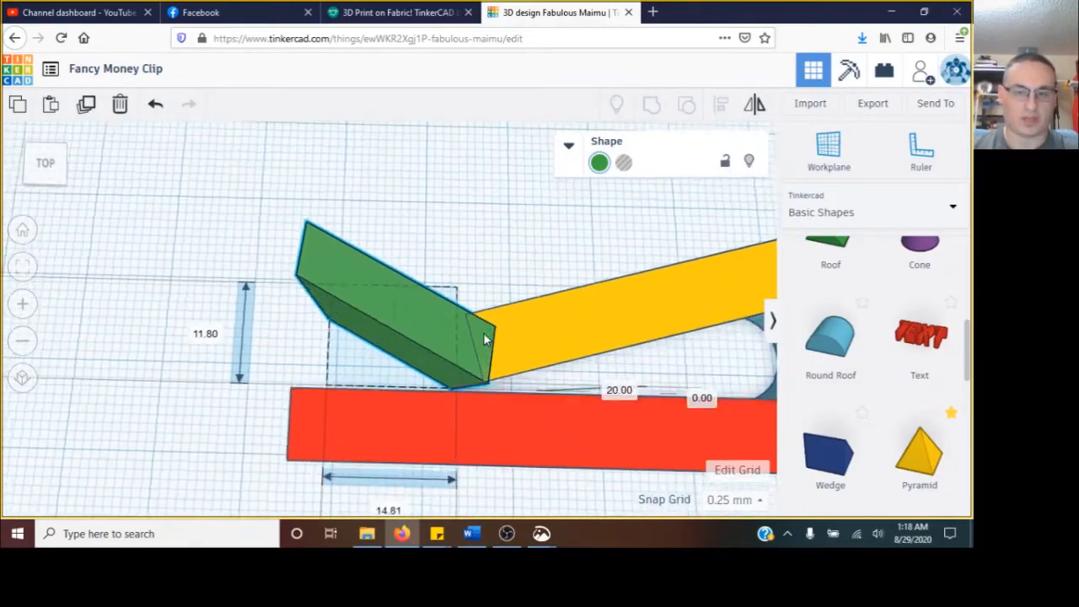
Deselect the green tab before box-selecting all four clip pieces.
{"action": "left_click", "coordinate": [396, 337]}
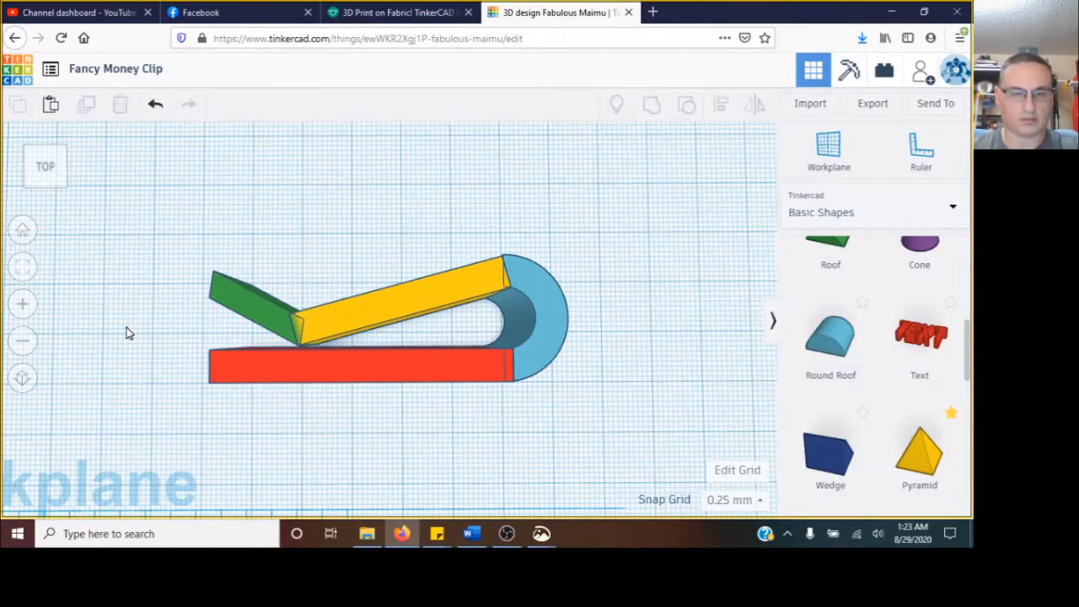
{"action": "mouse_move", "coordinate": [404, 349]}
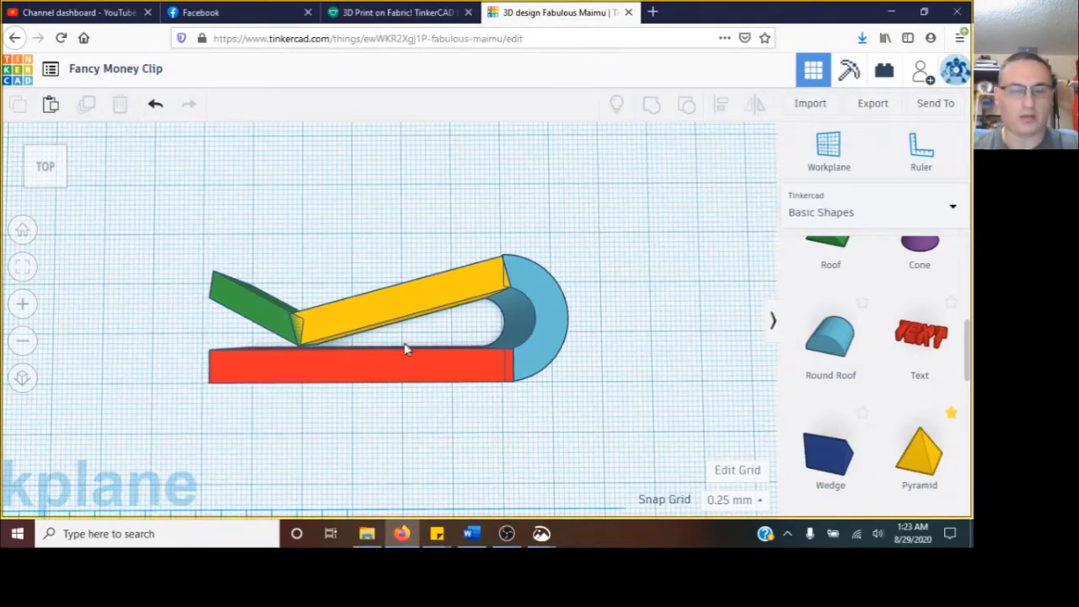
{"action": "mouse_move", "coordinate": [547, 435]}
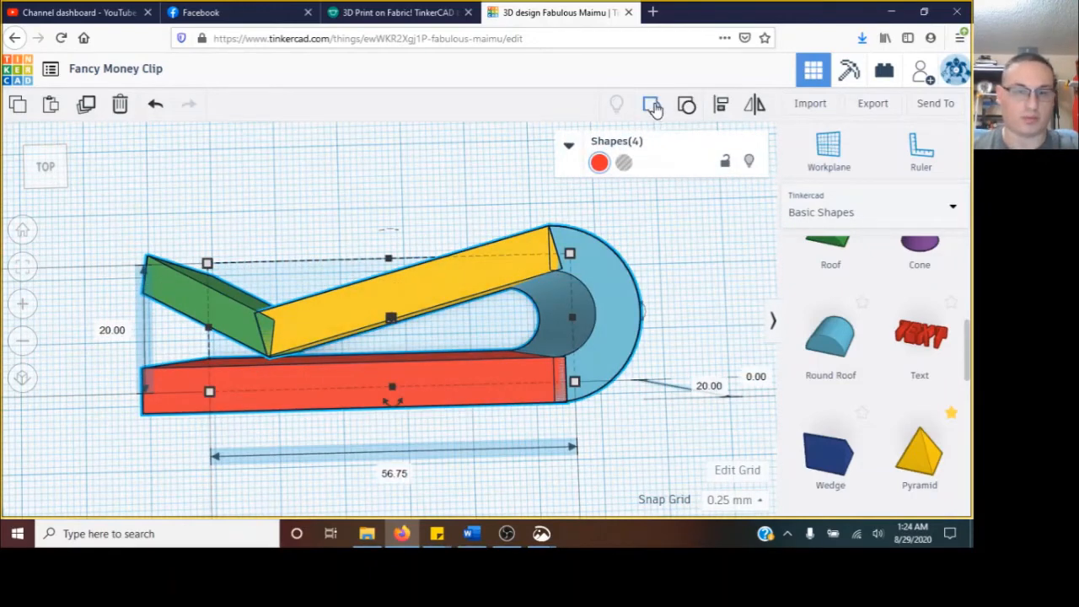
Group the four clip pieces into one shape and recolour it orange.
{"action": "left_click", "coordinate": [654, 105]}
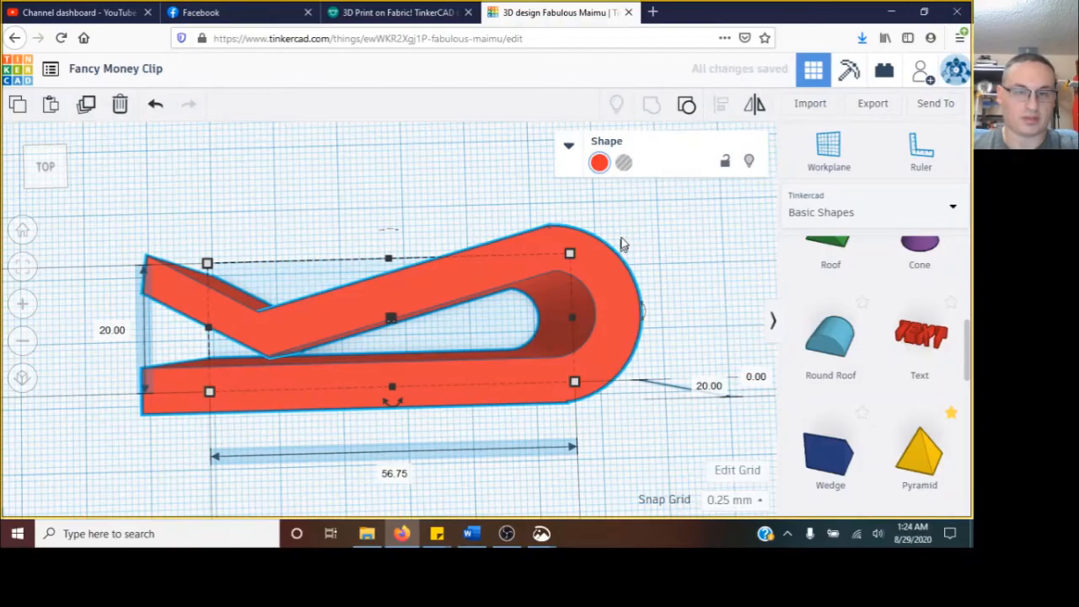
{"action": "left_click", "coordinate": [598, 162]}
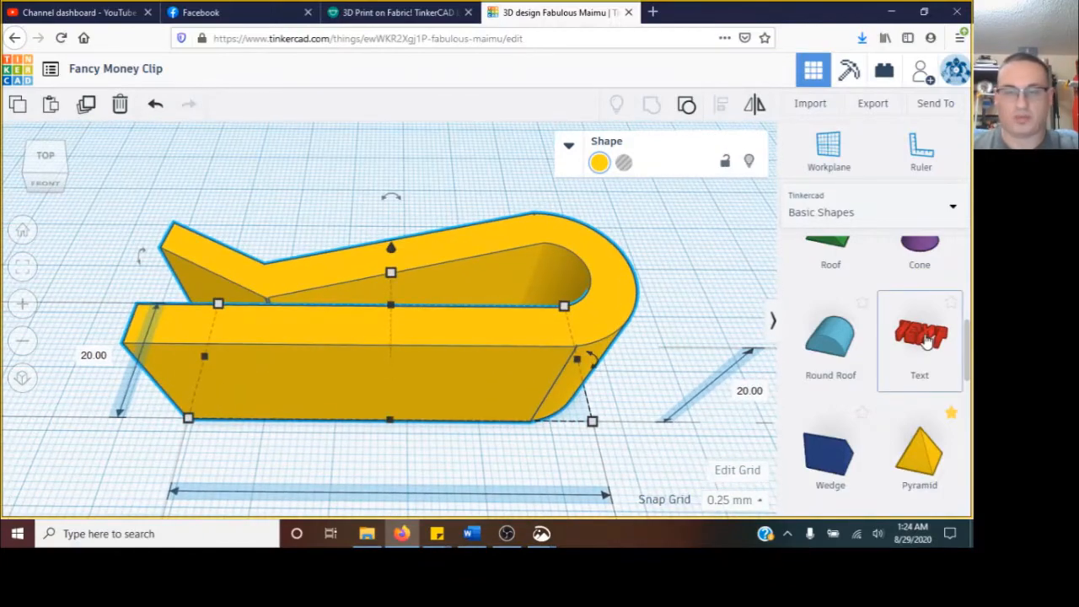
Add a red Text shape beside the clip and set its text to '3D-PT'.
{"action": "left_click_drag", "start_coordinate": [919, 337], "coordinate": [337, 422]}
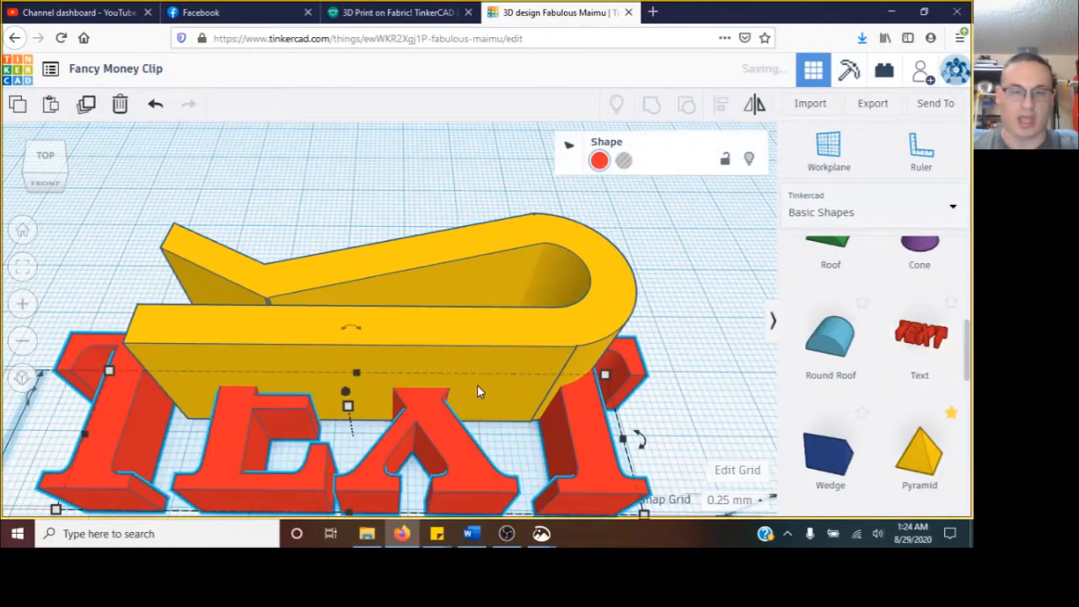
{"action": "left_click", "coordinate": [601, 160]}
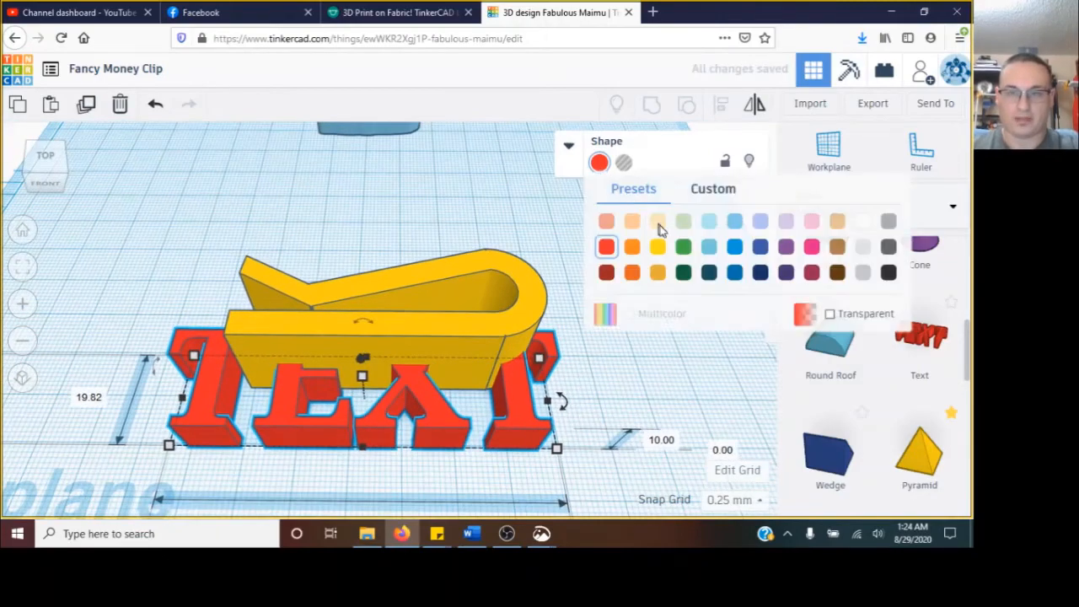
{"action": "left_click", "coordinate": [506, 401]}
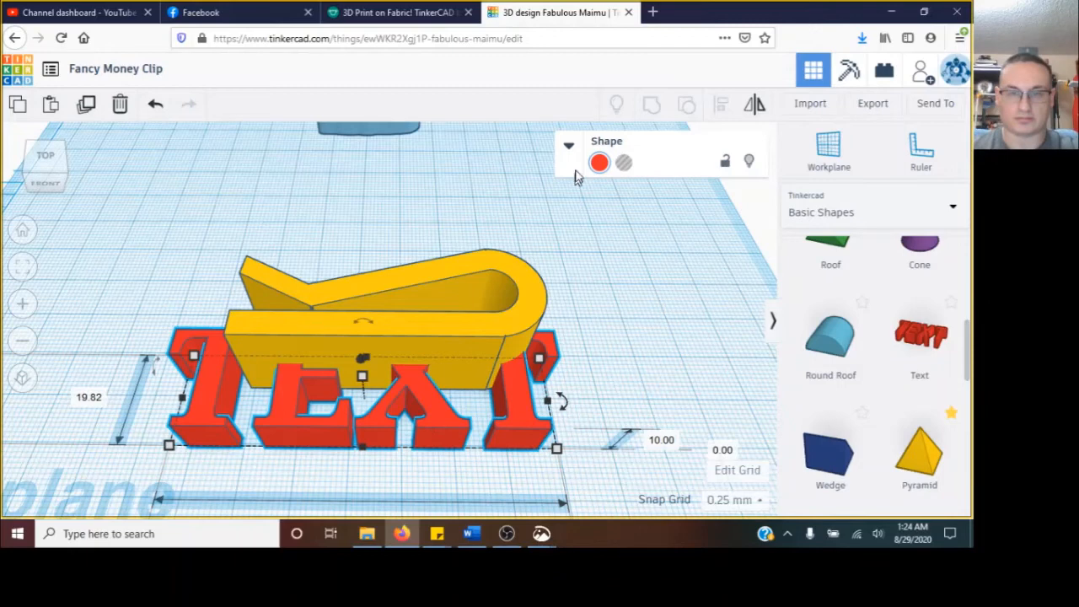
{"action": "left_click", "coordinate": [570, 145]}
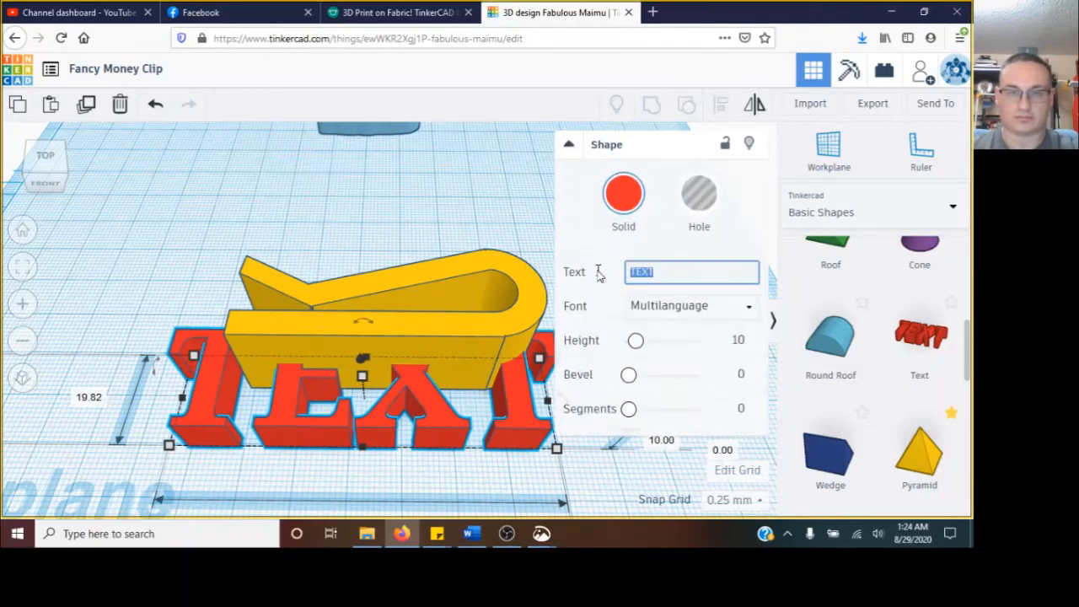
{"action": "type", "text": "3D-PT"}
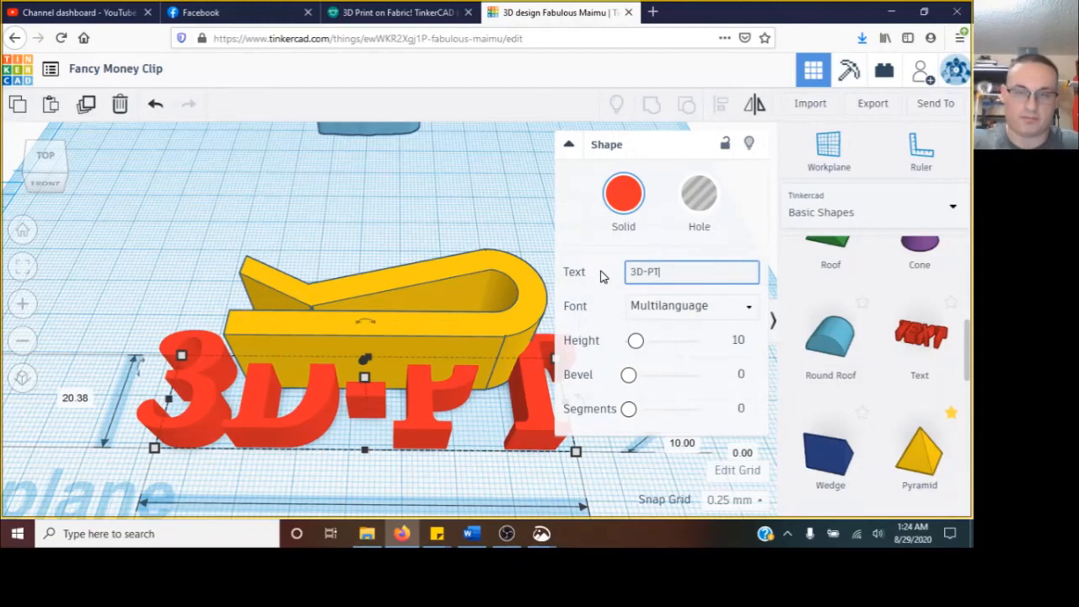
Change the 3D-PT text's font to Multilanguage.
{"action": "left_click", "coordinate": [691, 305]}
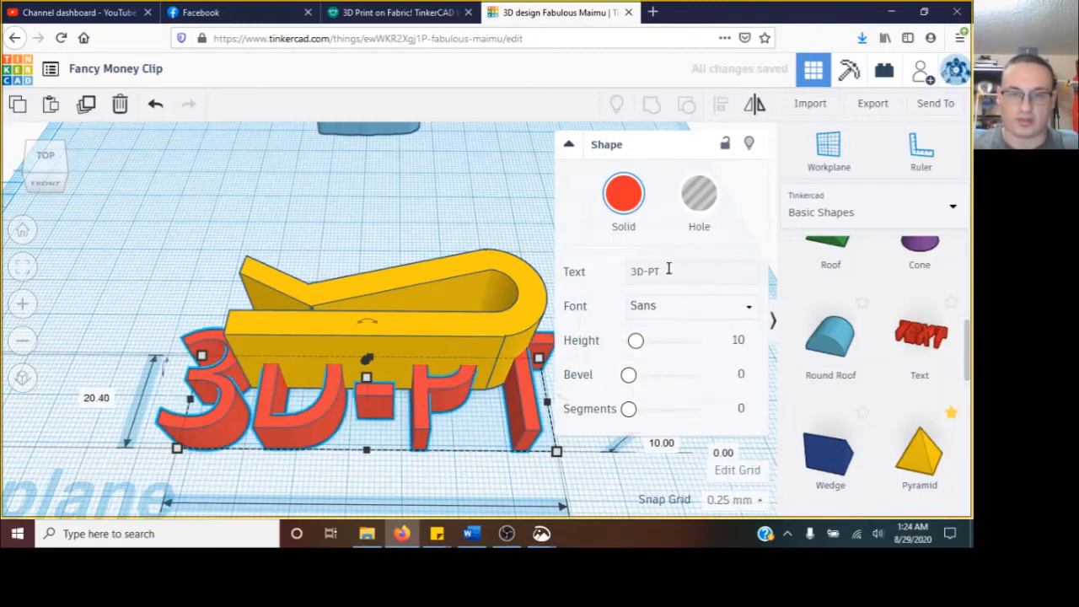
{"action": "left_click", "coordinate": [689, 305]}
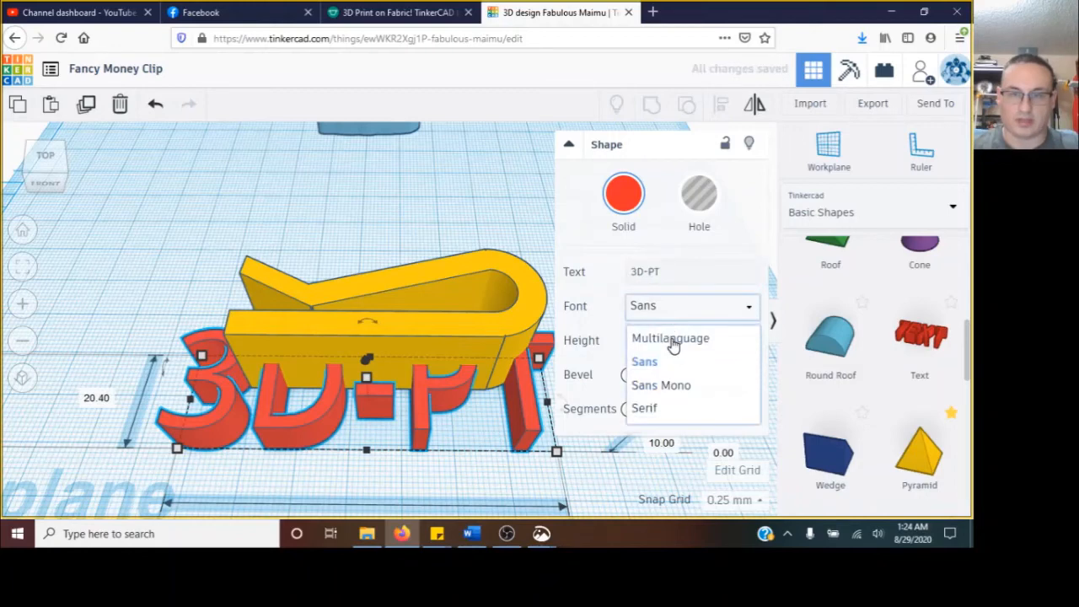
{"action": "left_click", "coordinate": [671, 337]}
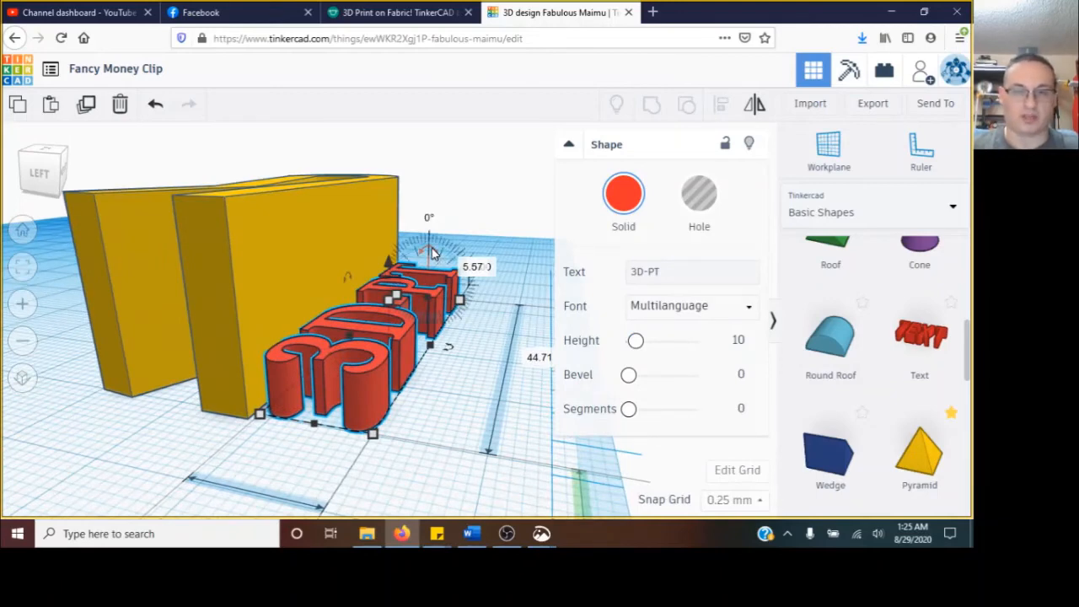
Rotate the text onto the clip's side face and align both shapes together.
{"action": "left_click_drag", "start_coordinate": [421, 253], "coordinate": [472, 290]}
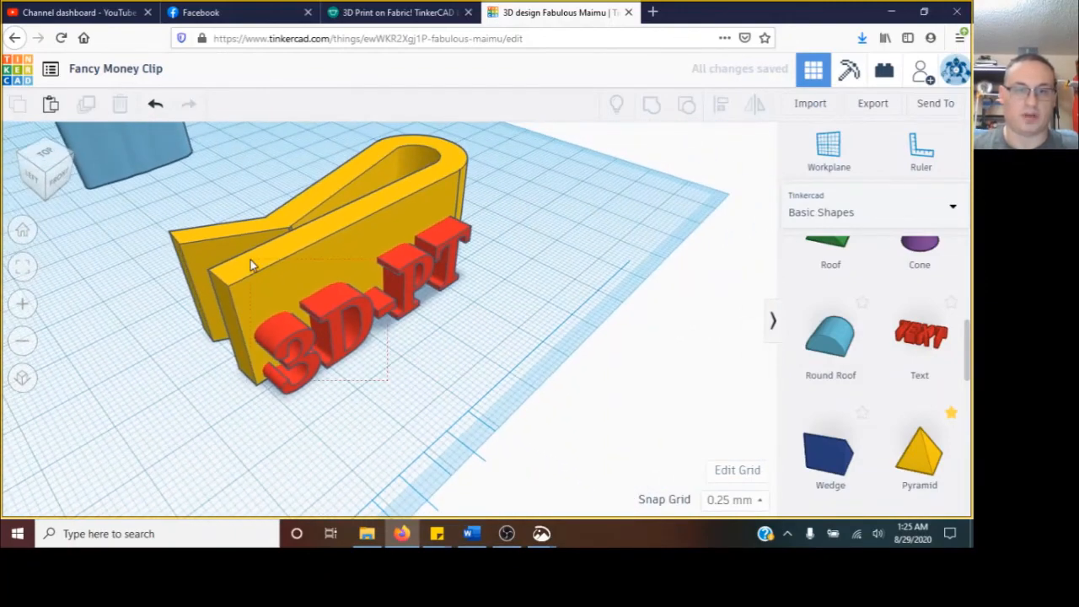
{"action": "left_click", "coordinate": [253, 261]}
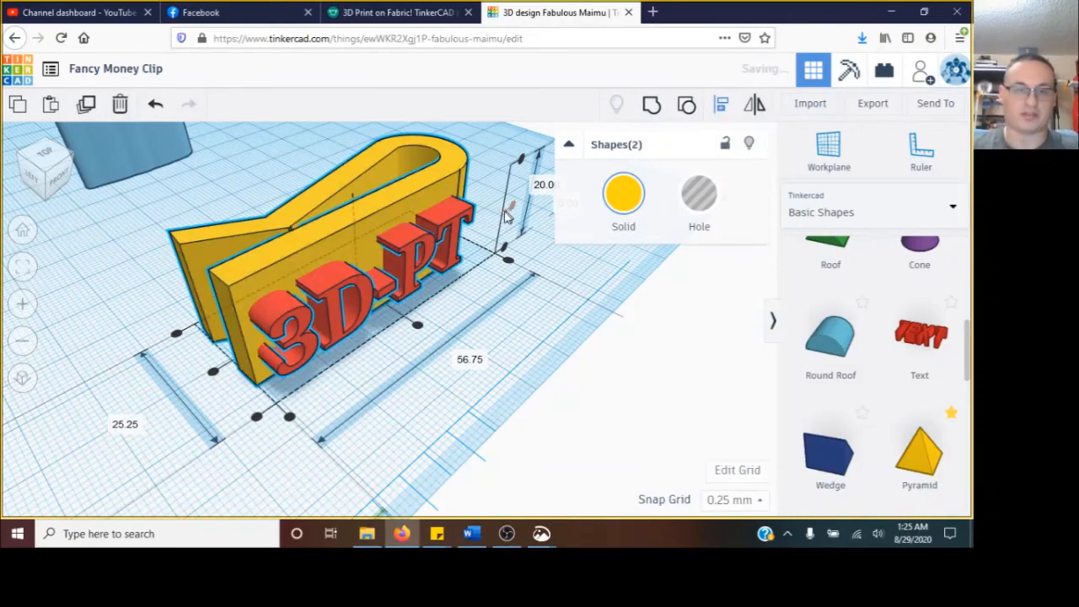
{"action": "left_click", "coordinate": [698, 192]}
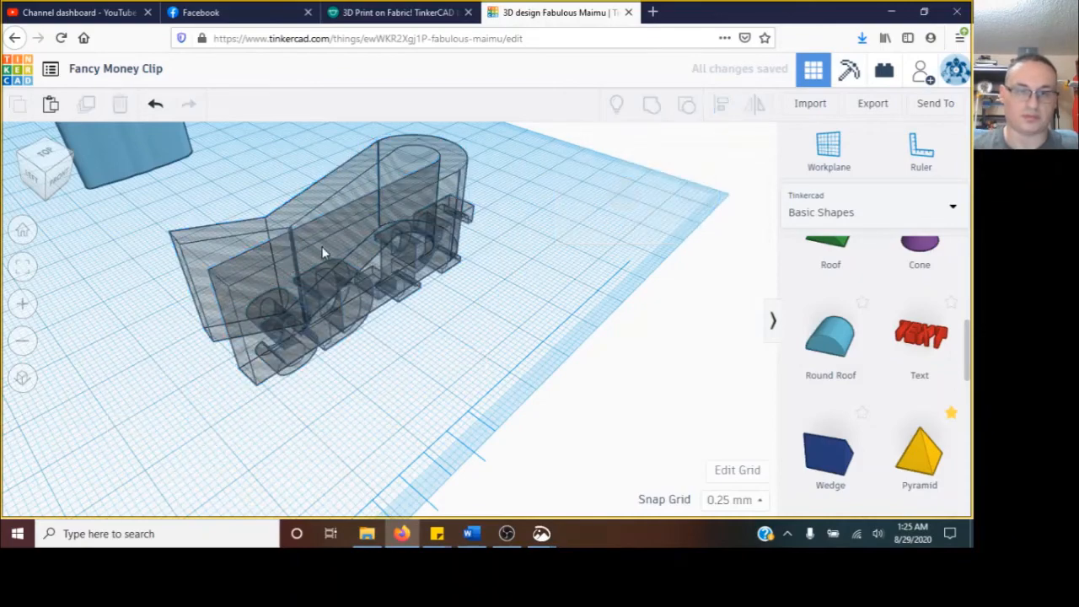
Select the orange clip and then the 3D-PT text to sink it into the side face.
{"action": "left_click", "coordinate": [337, 253]}
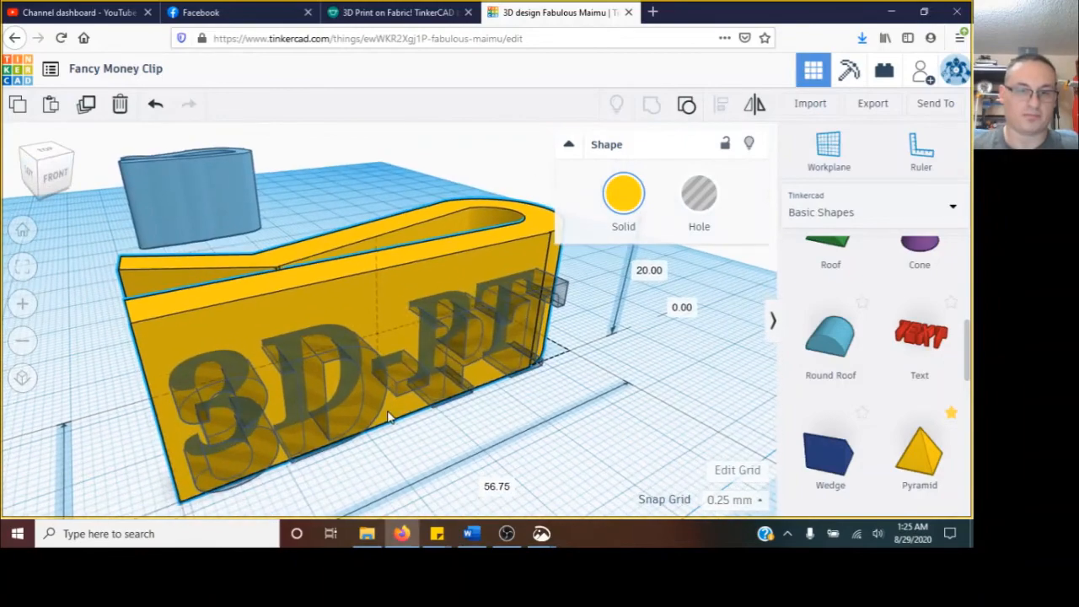
{"action": "left_click", "coordinate": [388, 413]}
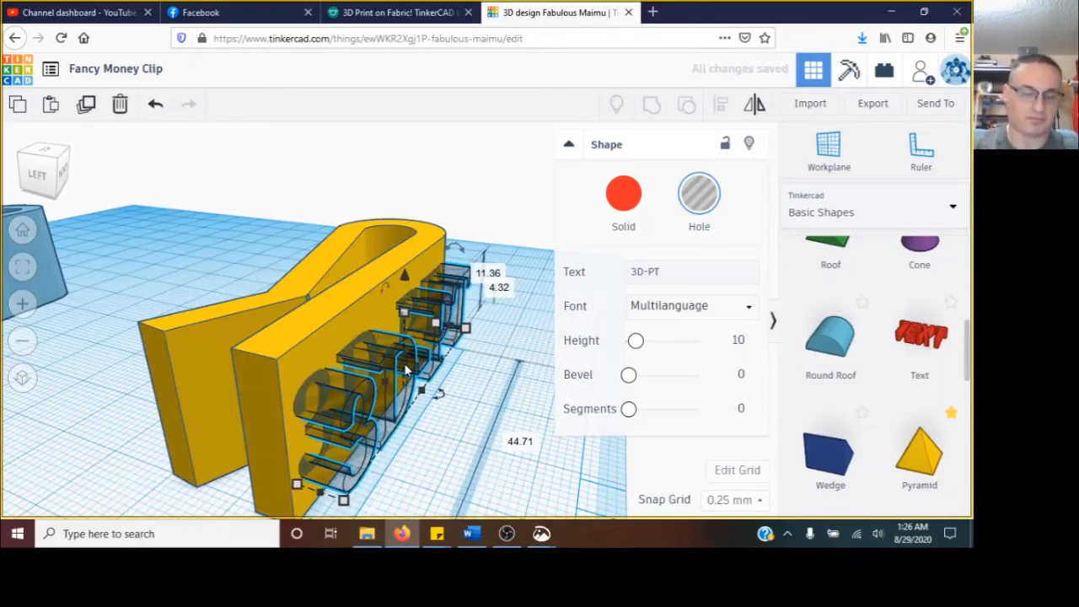
{"action": "mouse_move", "coordinate": [485, 381]}
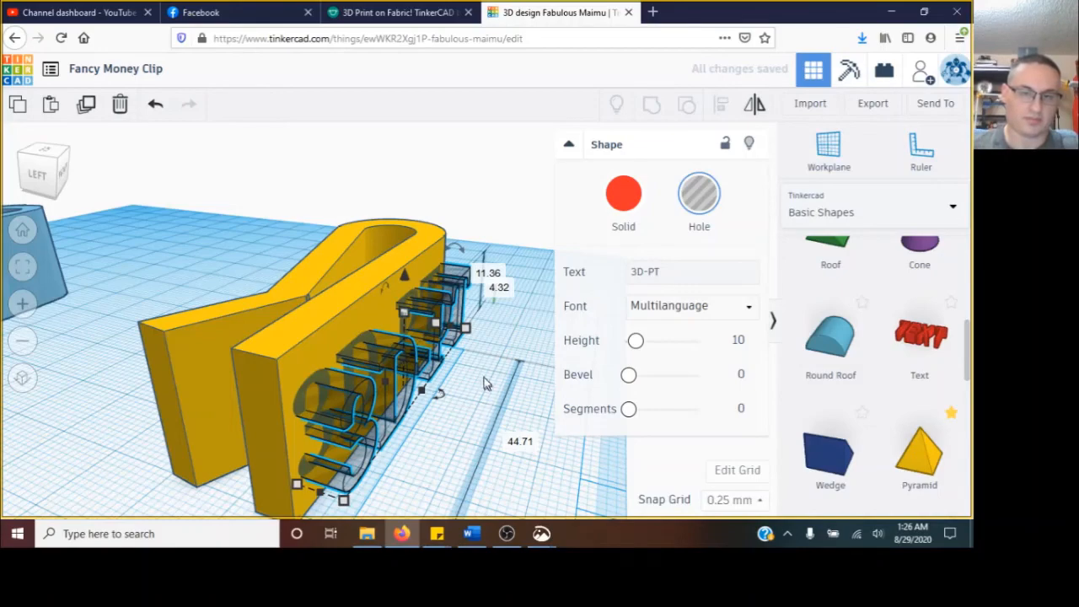